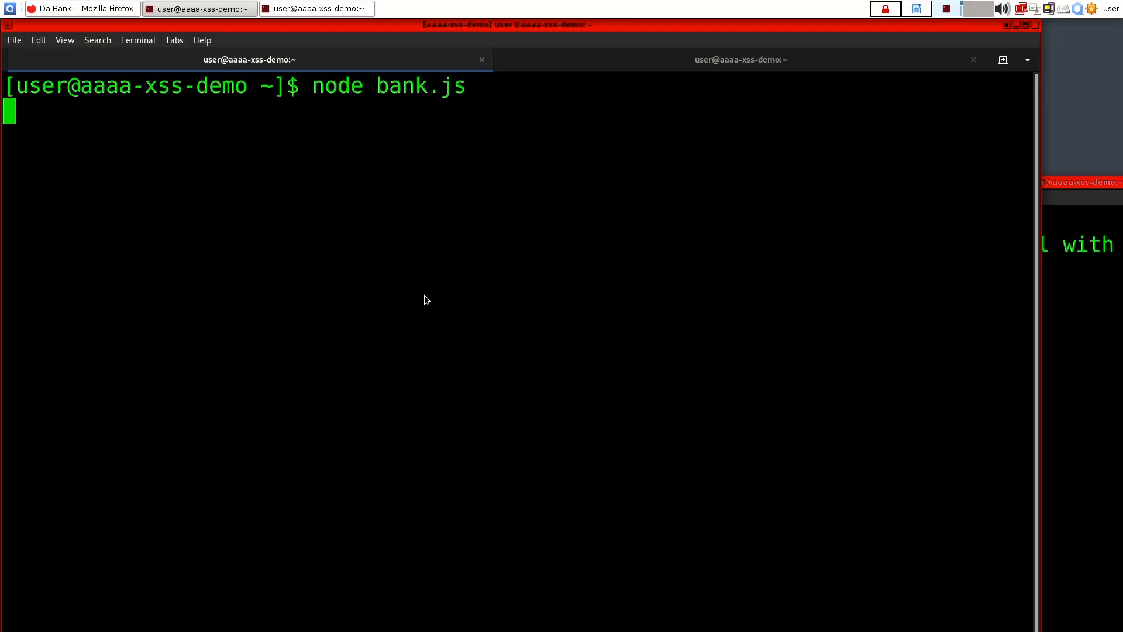
pyautogui.moveTo(829, 295)
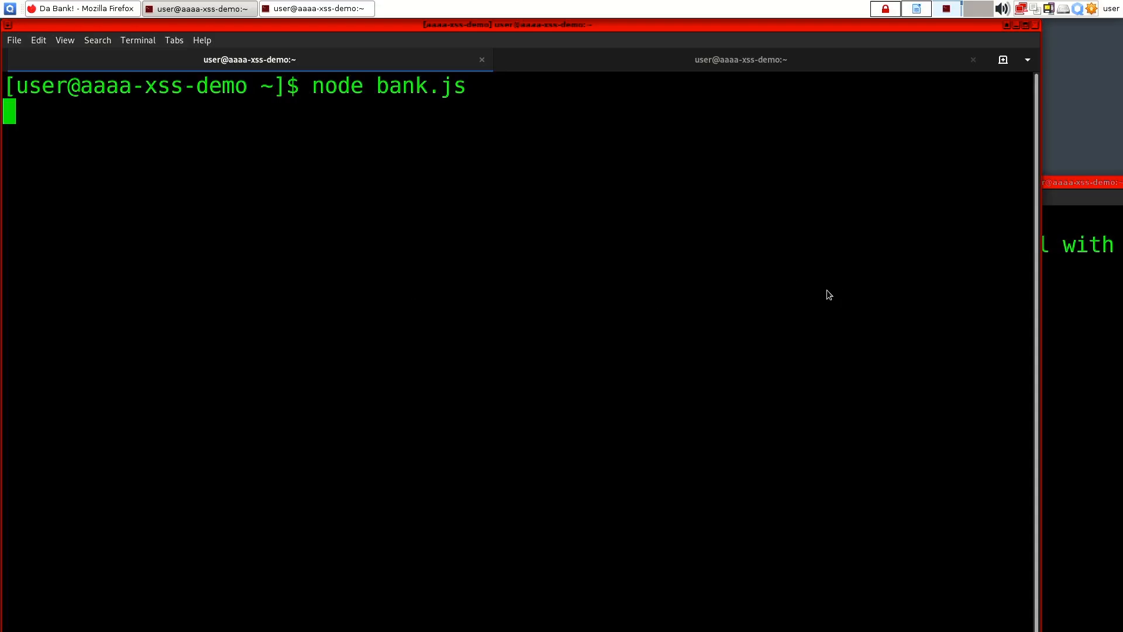
pyautogui.moveTo(441, 209)
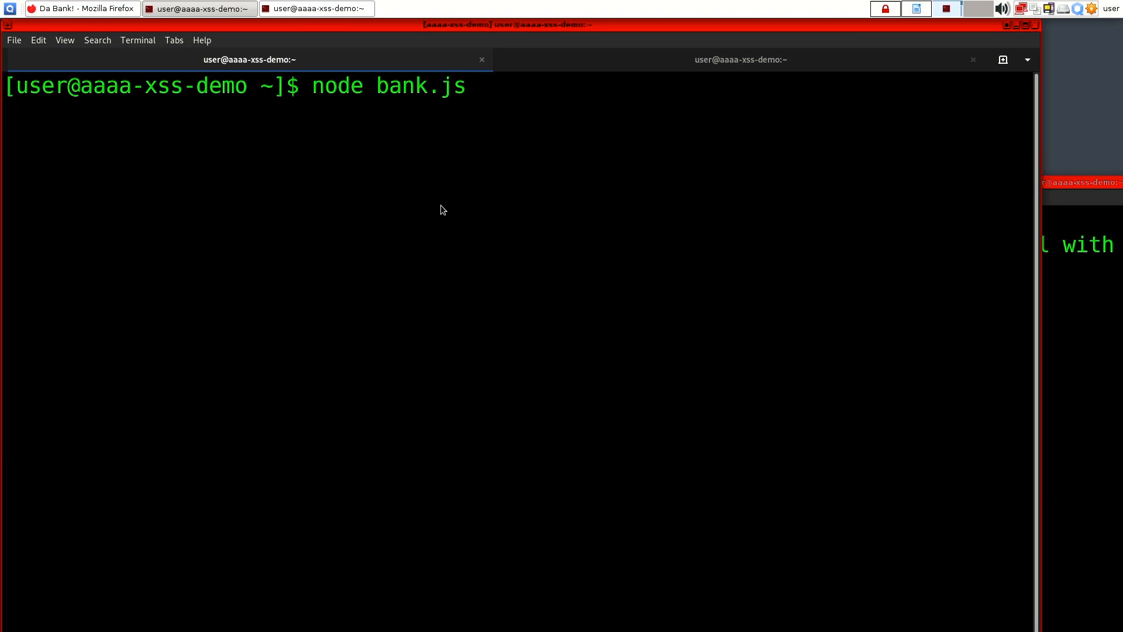
pyautogui.moveTo(445, 246)
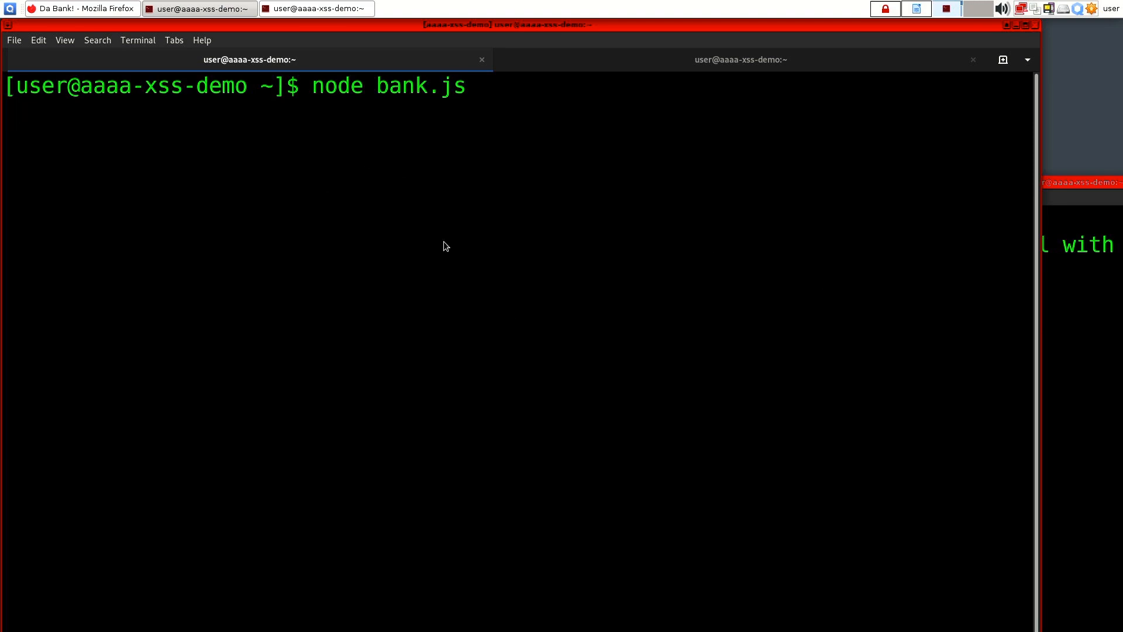
# Step: Start the bank server with node bank.js and bring up the demo-link notes
pyautogui.press('Return')
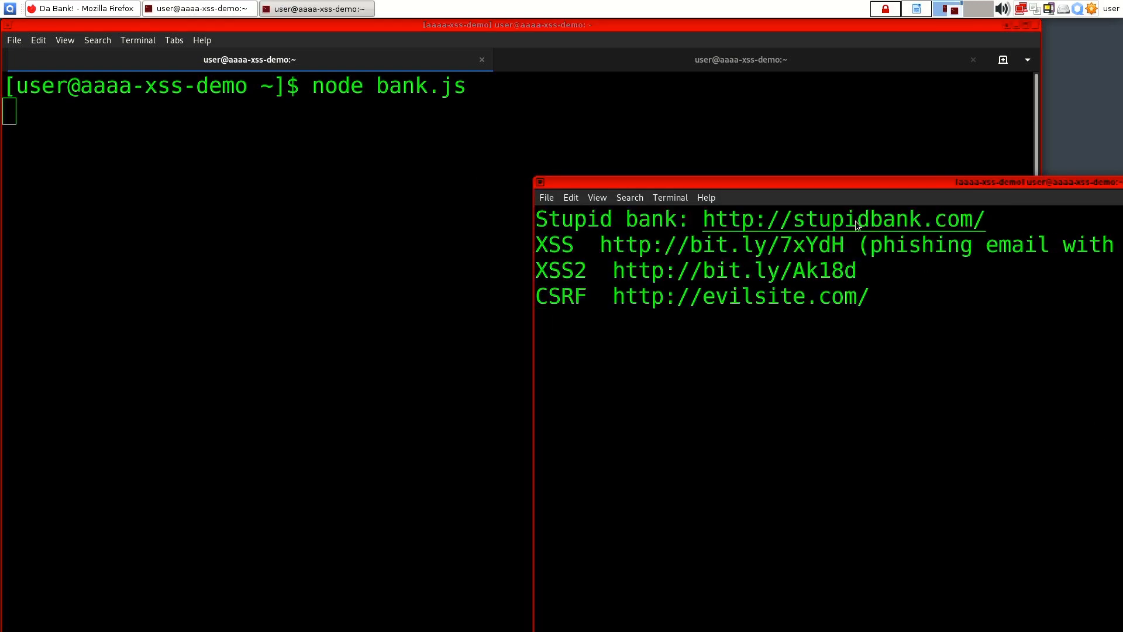
# Step: Log in to stupidbank.com as test and donate 100 SEK, leaving 900 SEK
pyautogui.click(81, 9)
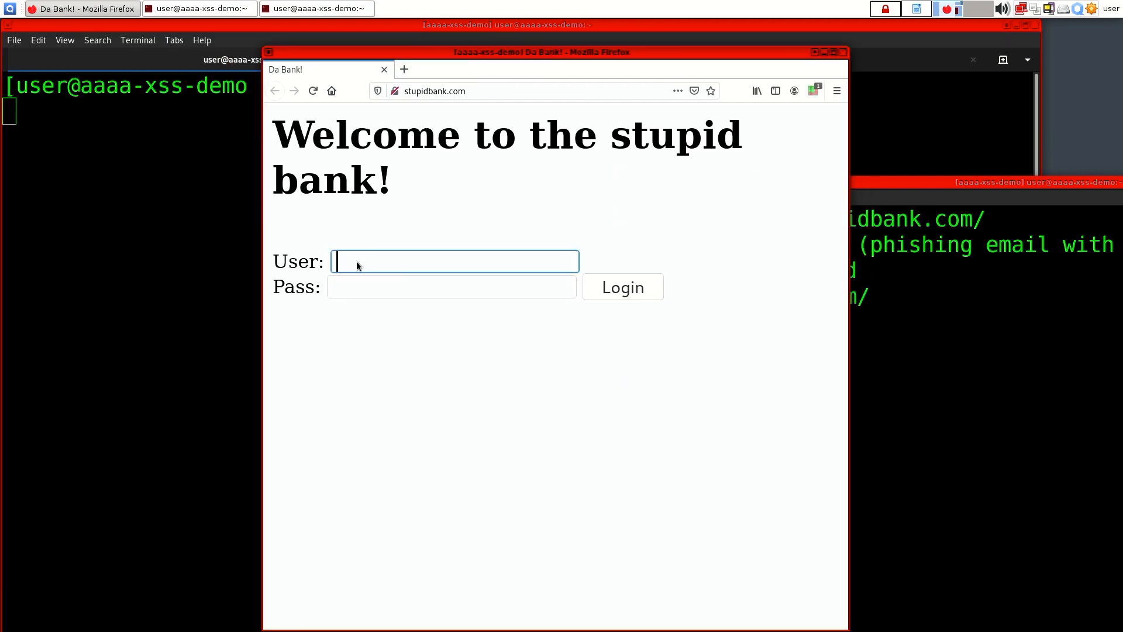
pyautogui.click(622, 287)
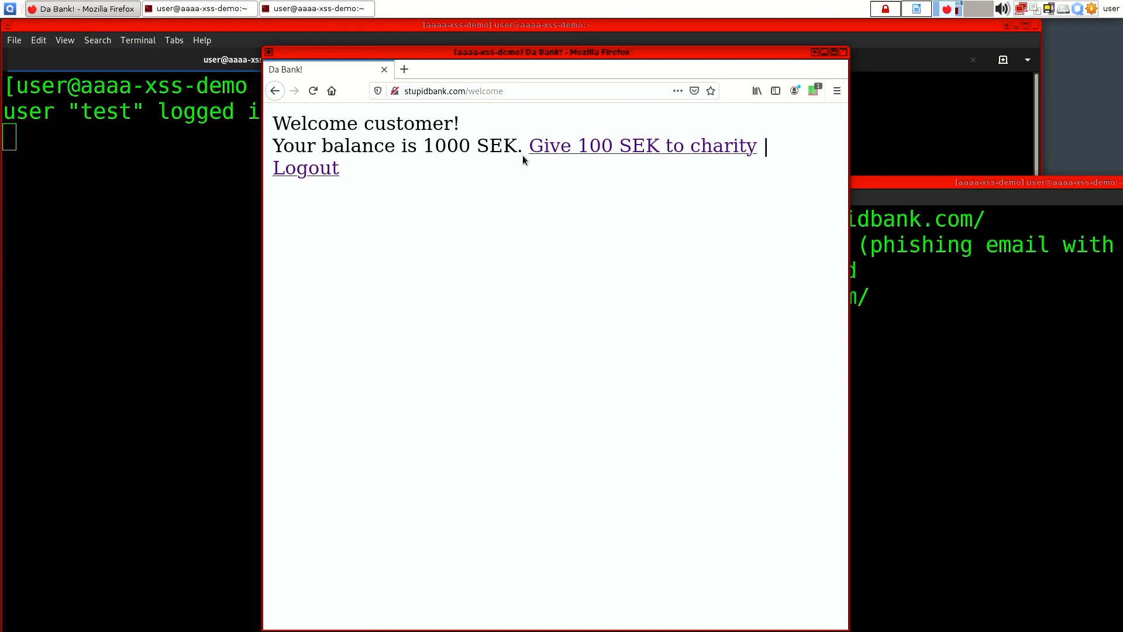
pyautogui.click(642, 145)
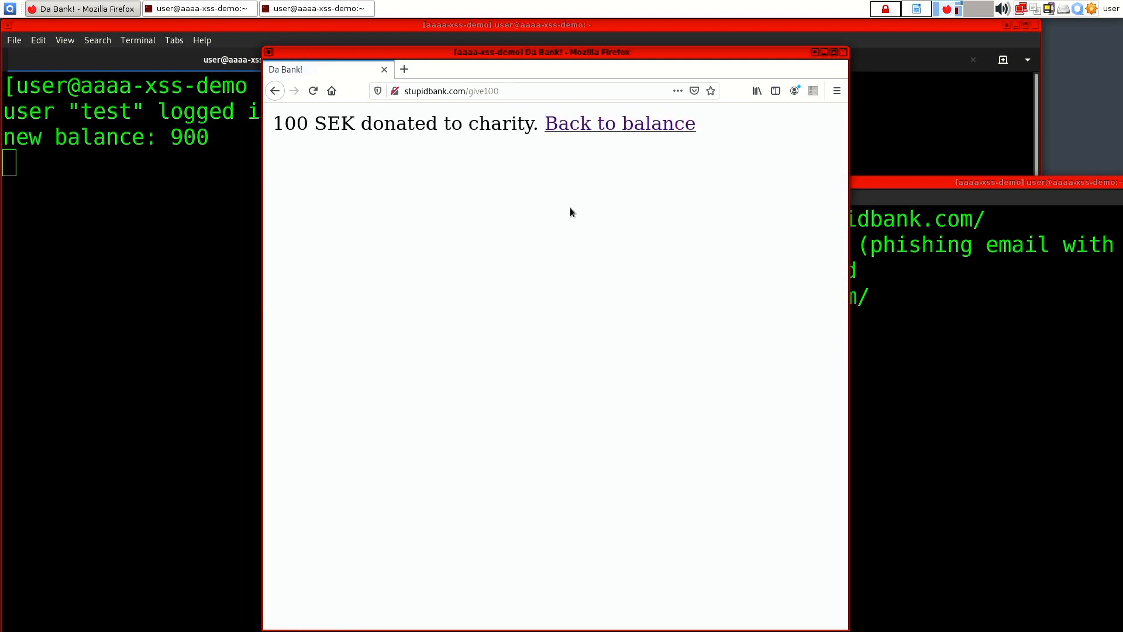
pyautogui.click(619, 123)
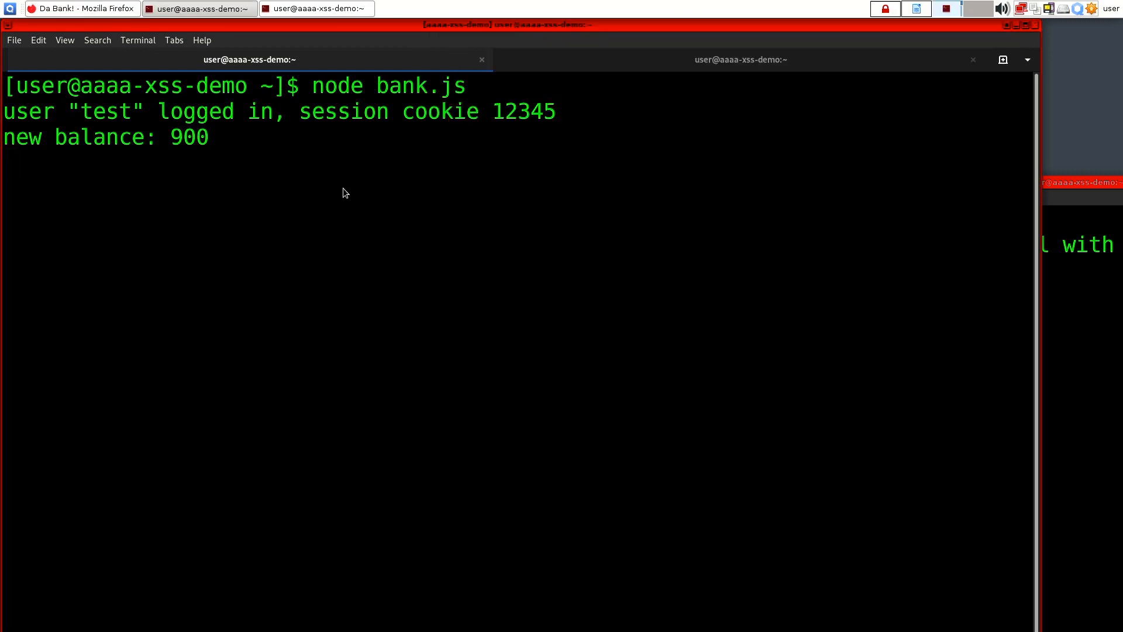
pyautogui.moveTo(221, 127)
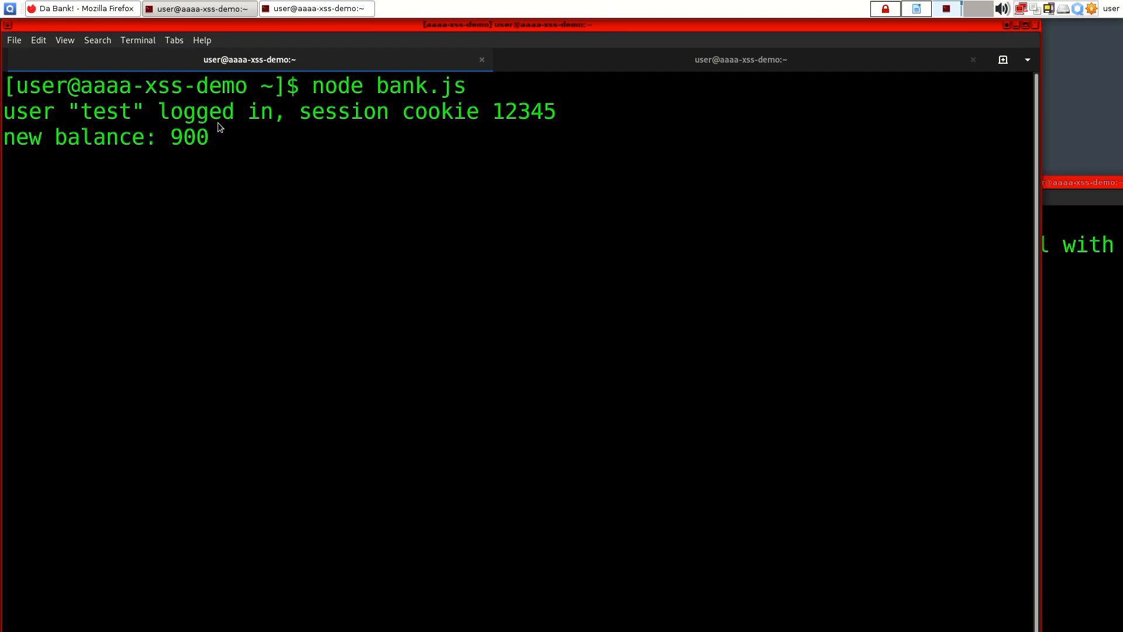
pyautogui.moveTo(405, 161)
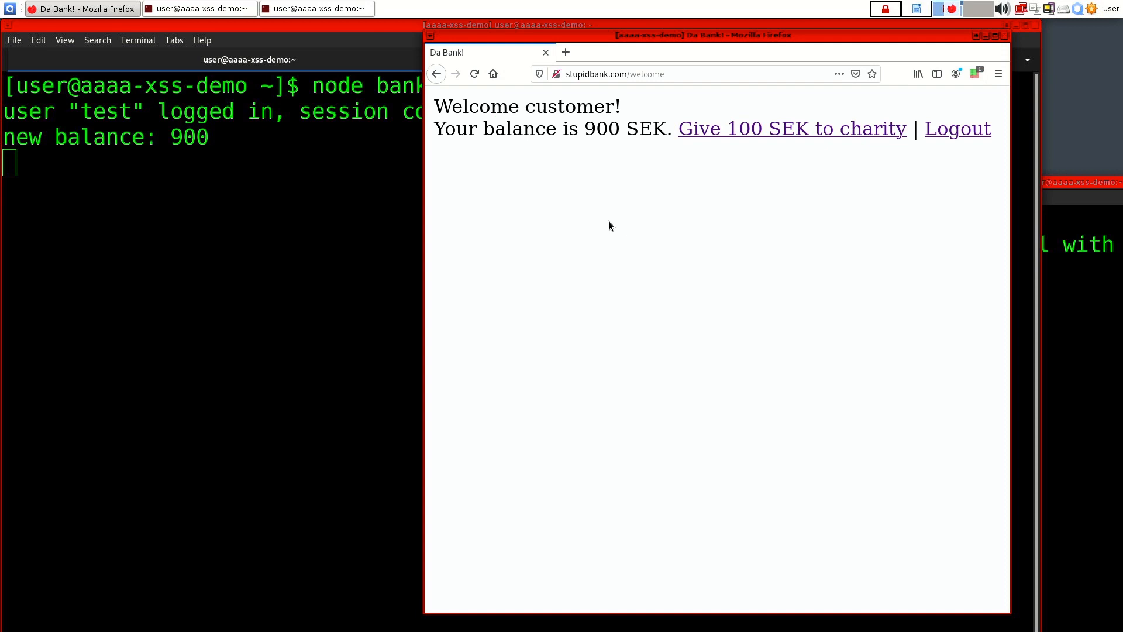
pyautogui.moveTo(740, 148)
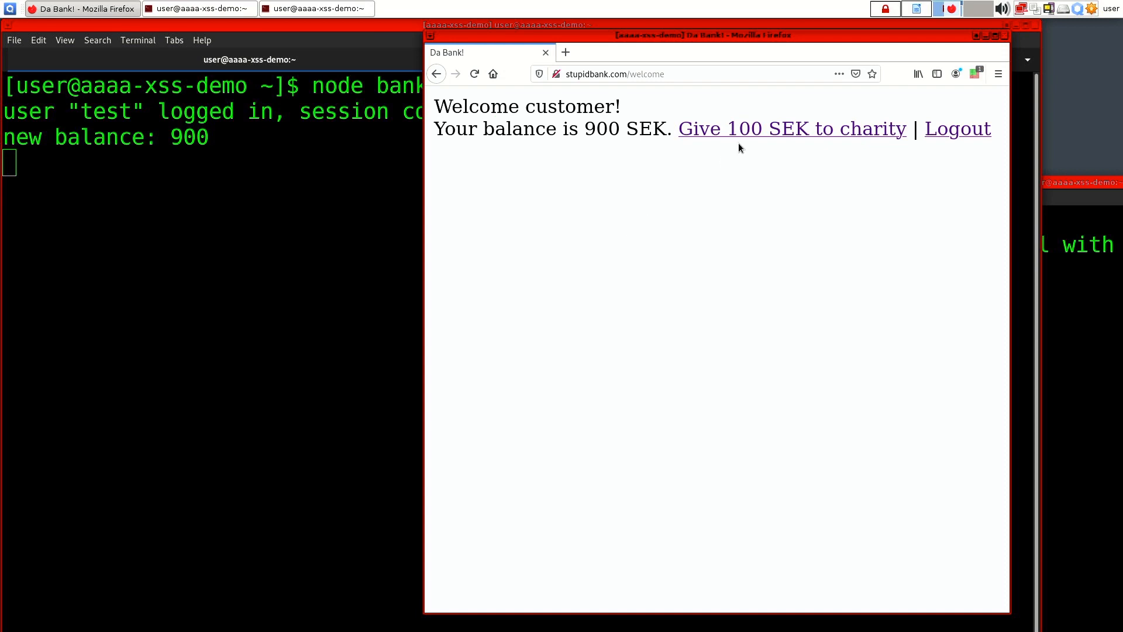
# Step: Donate another 100 SEK (balance 800), close the bank tab, and open the XSS link
pyautogui.click(791, 128)
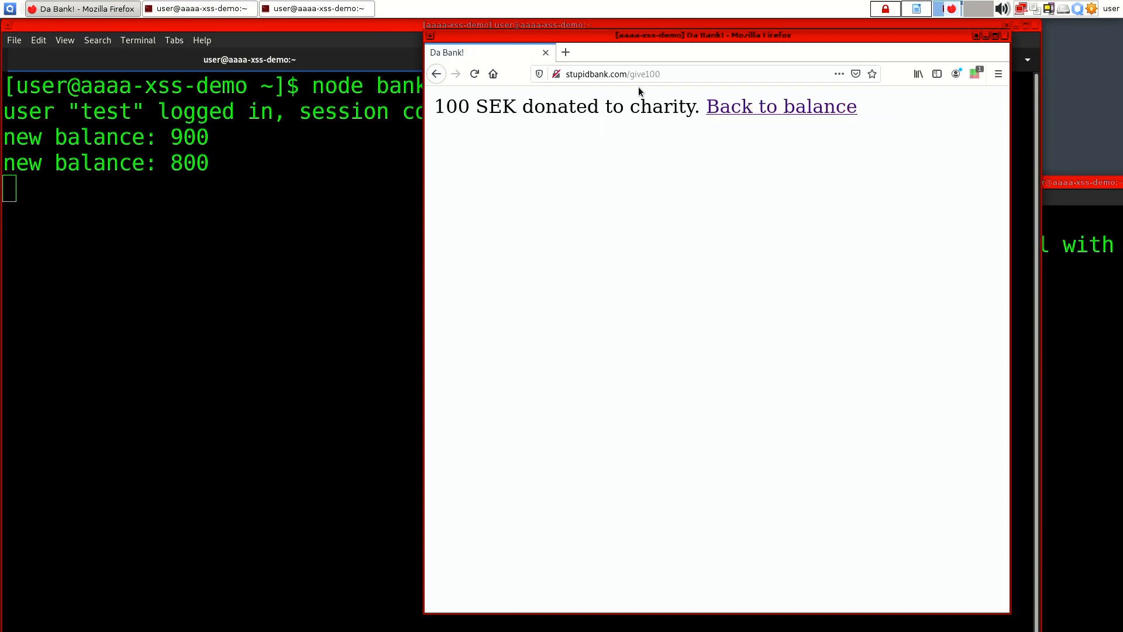
pyautogui.click(780, 106)
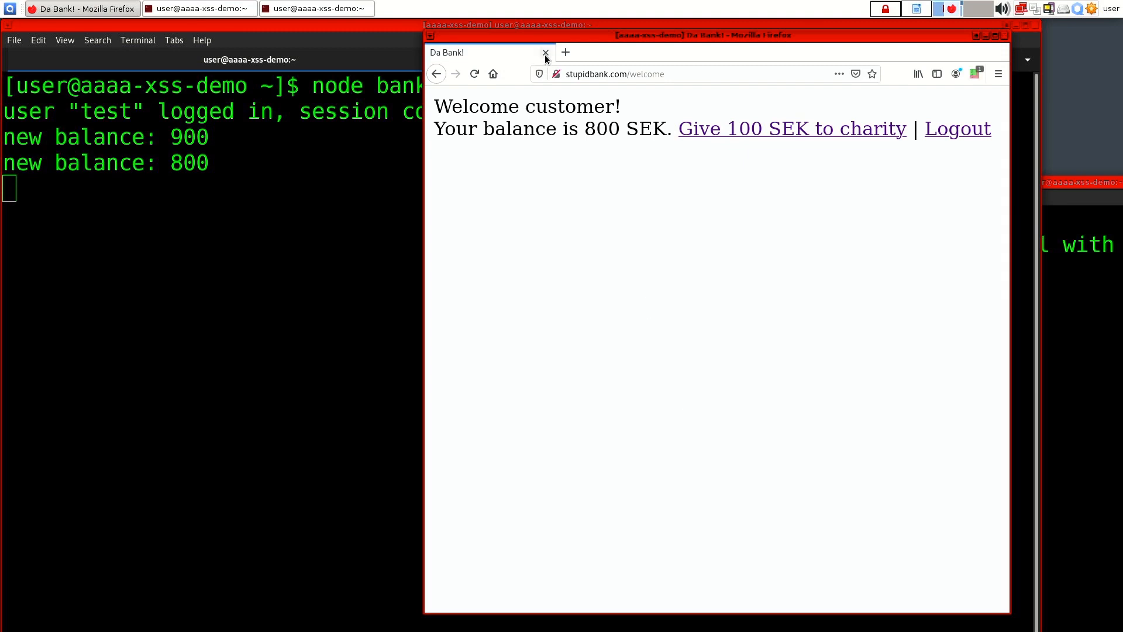
pyautogui.click(958, 129)
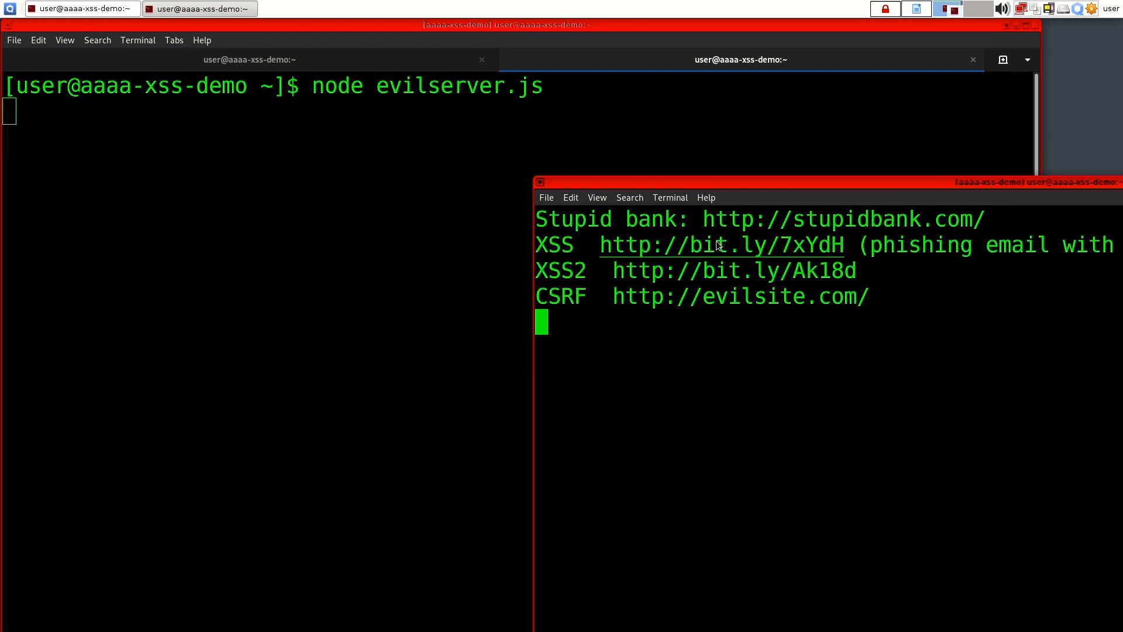
pyautogui.moveTo(684, 252)
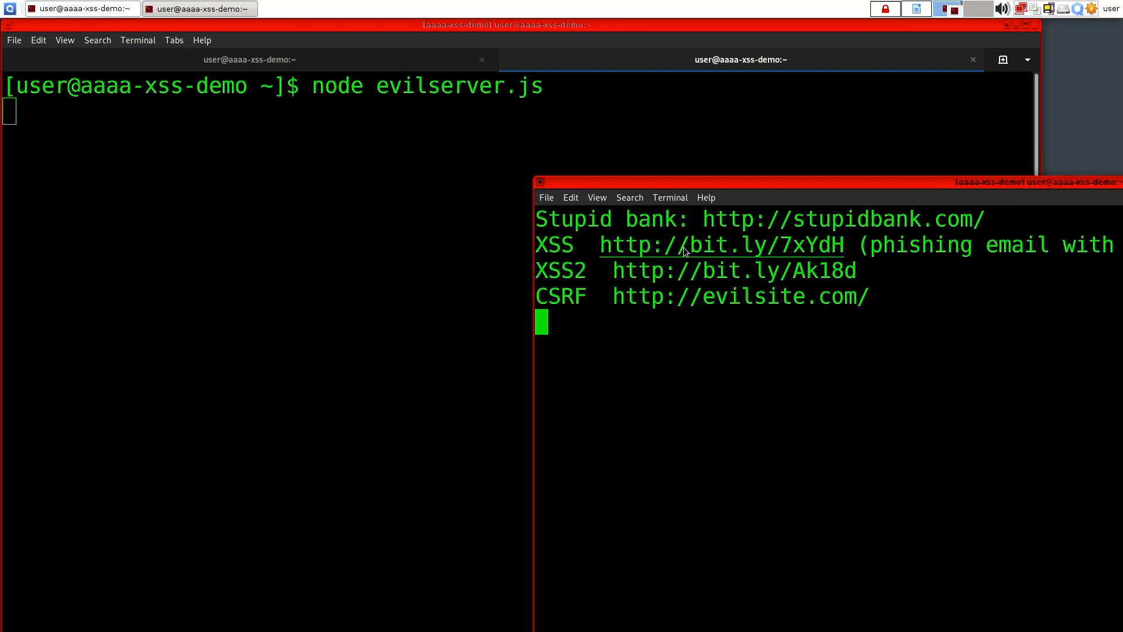
pyautogui.rightClick(721, 245)
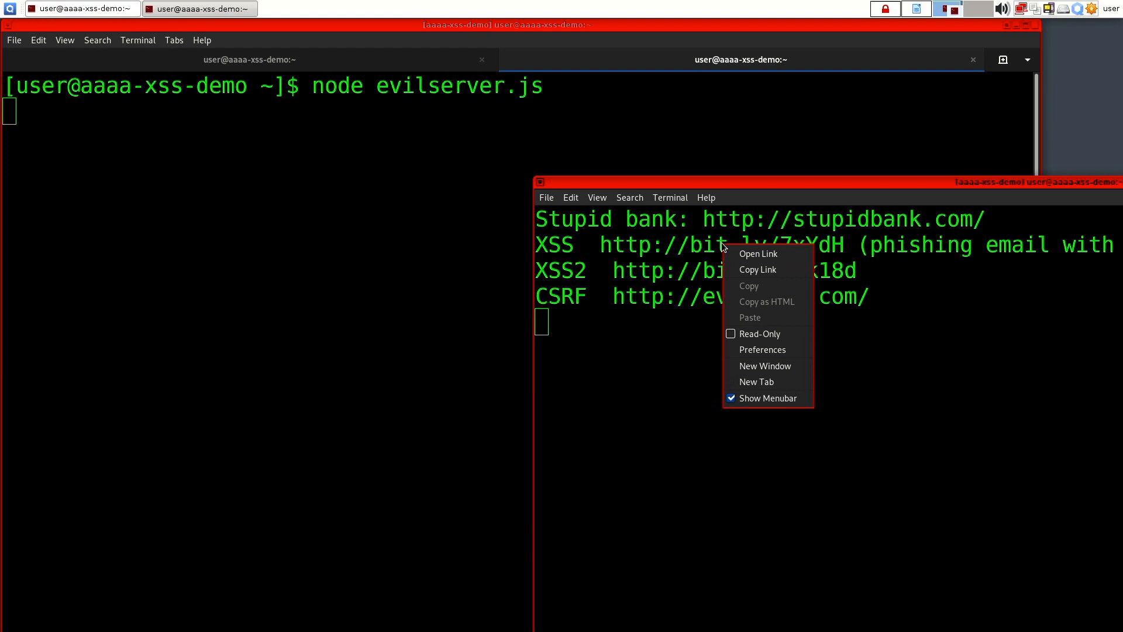
pyautogui.click(757, 254)
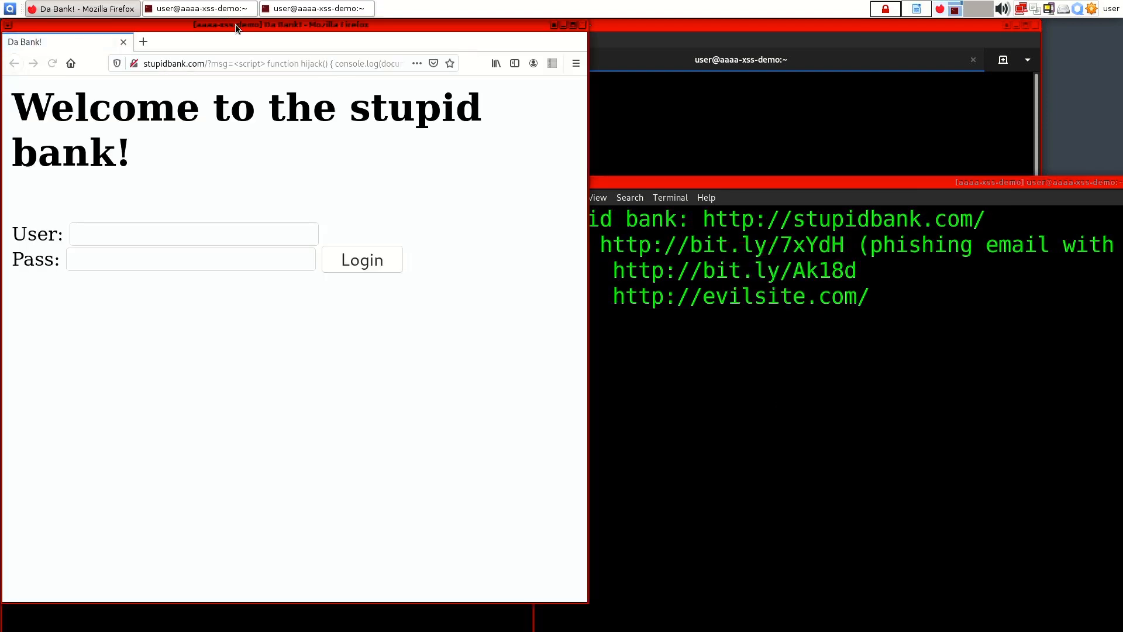
# Step: Place Firefox beside the evilserver log and type username 'test' on the injected login
pyautogui.moveTo(237, 26); pyautogui.dragTo(444, 41)
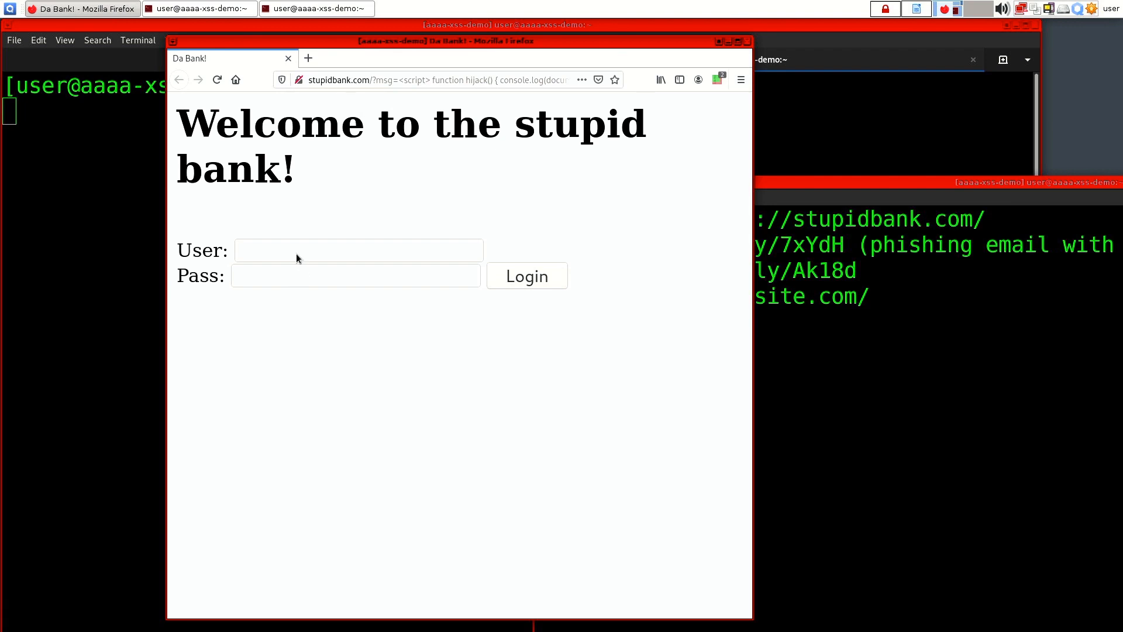
pyautogui.write('test')
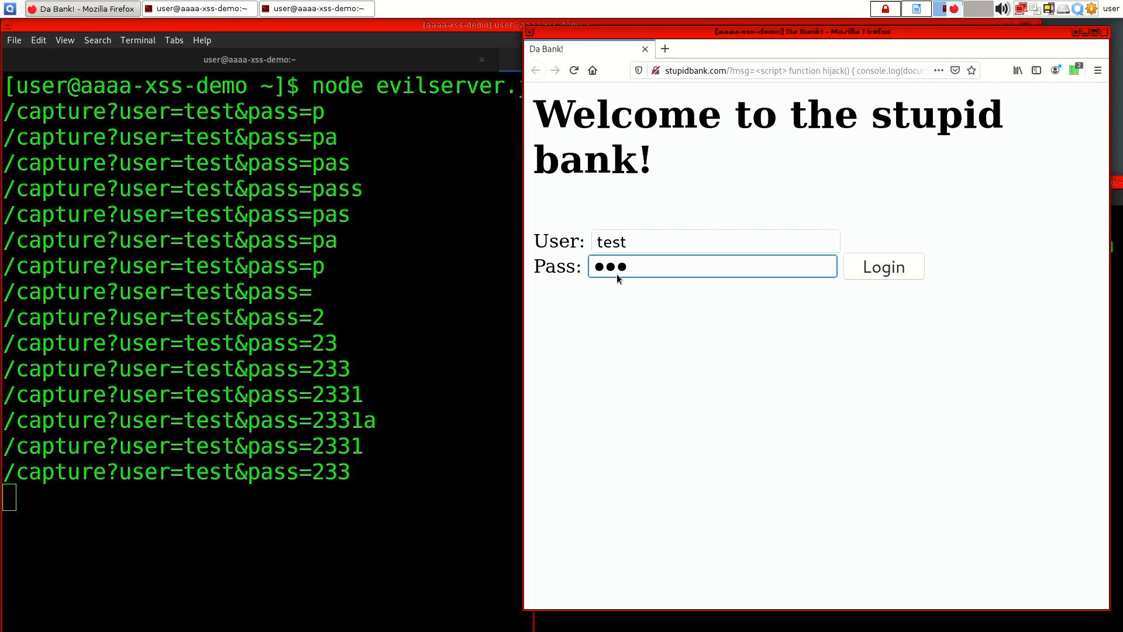
# Step: Submit password 'asdf' for user test, getting 'Incorrect password for user test'
pyautogui.click(680, 266)
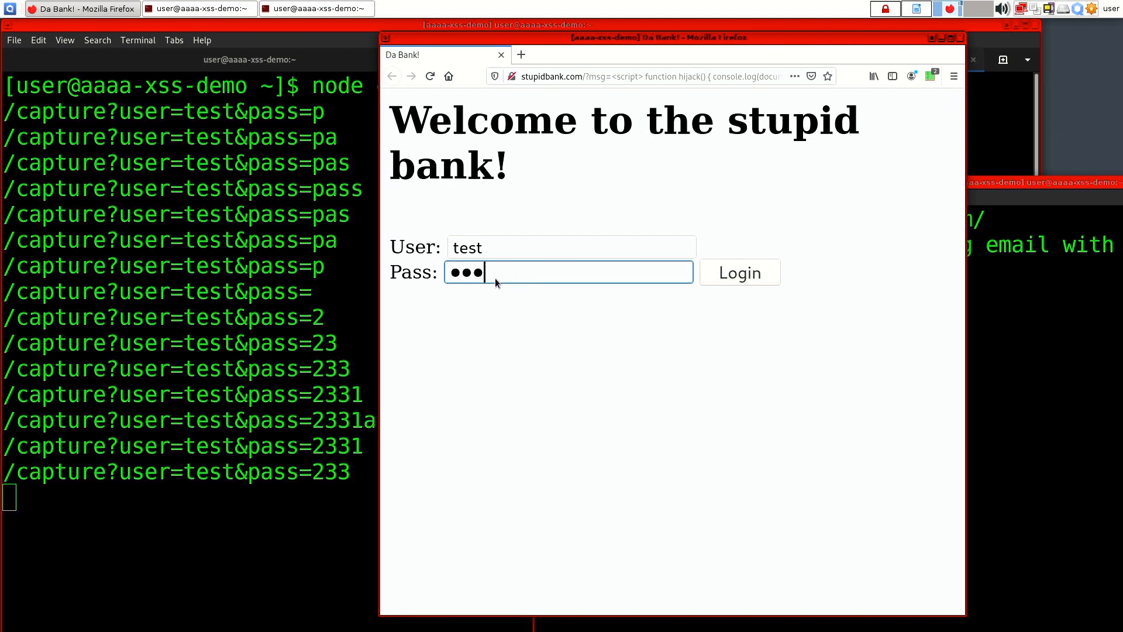
pyautogui.write('asdf')
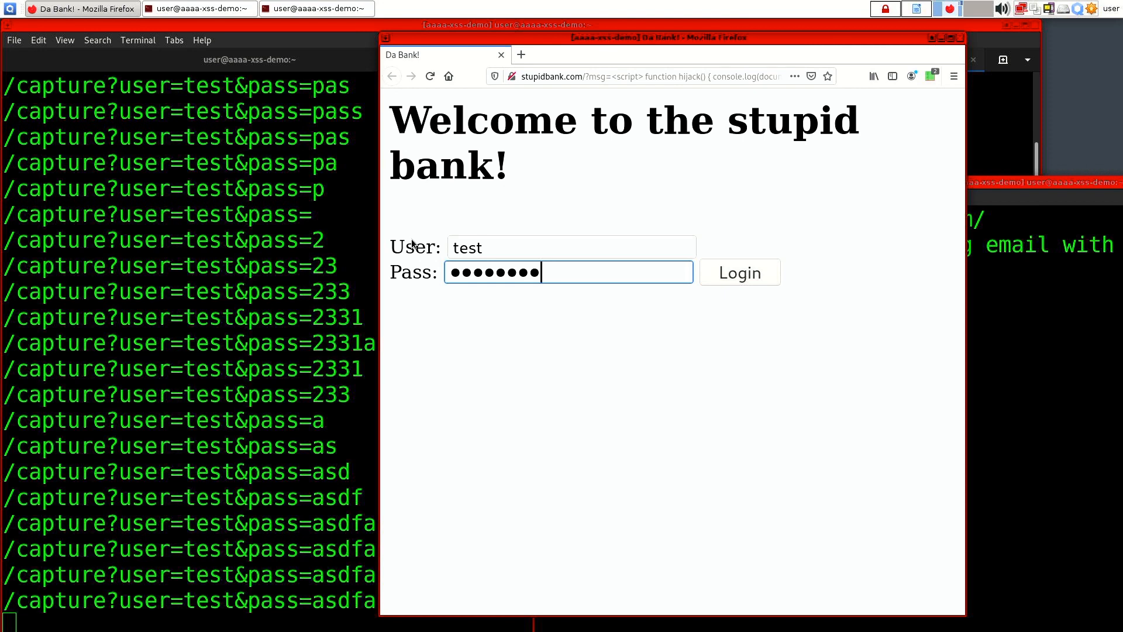
pyautogui.click(739, 273)
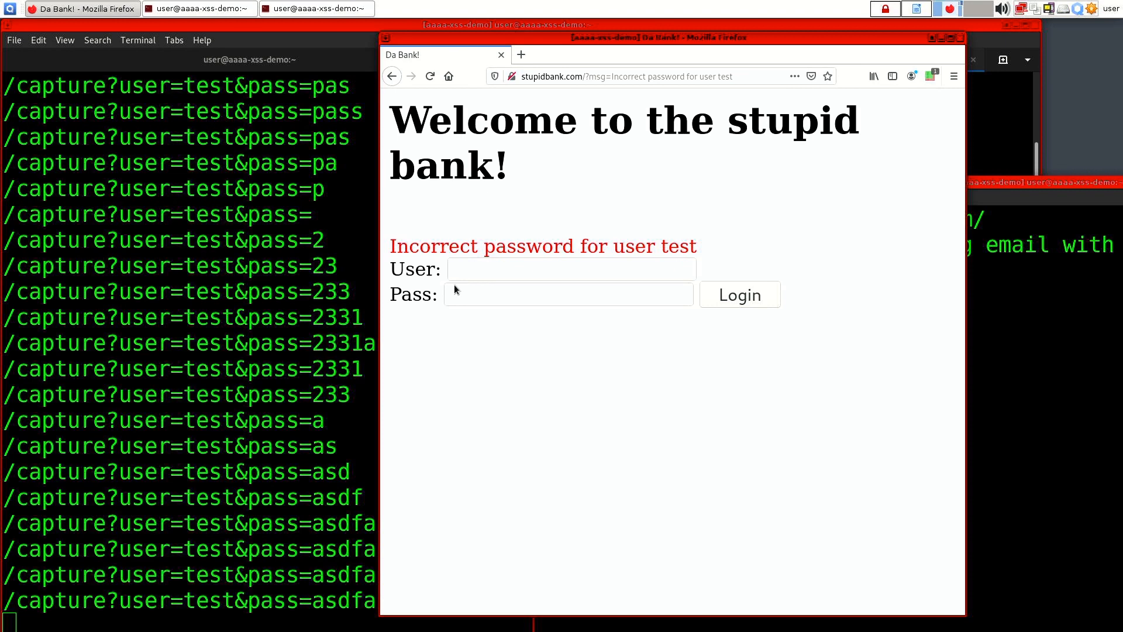
# Step: Open the bank login page in another tab and enter username 'test'
pyautogui.click(653, 55)
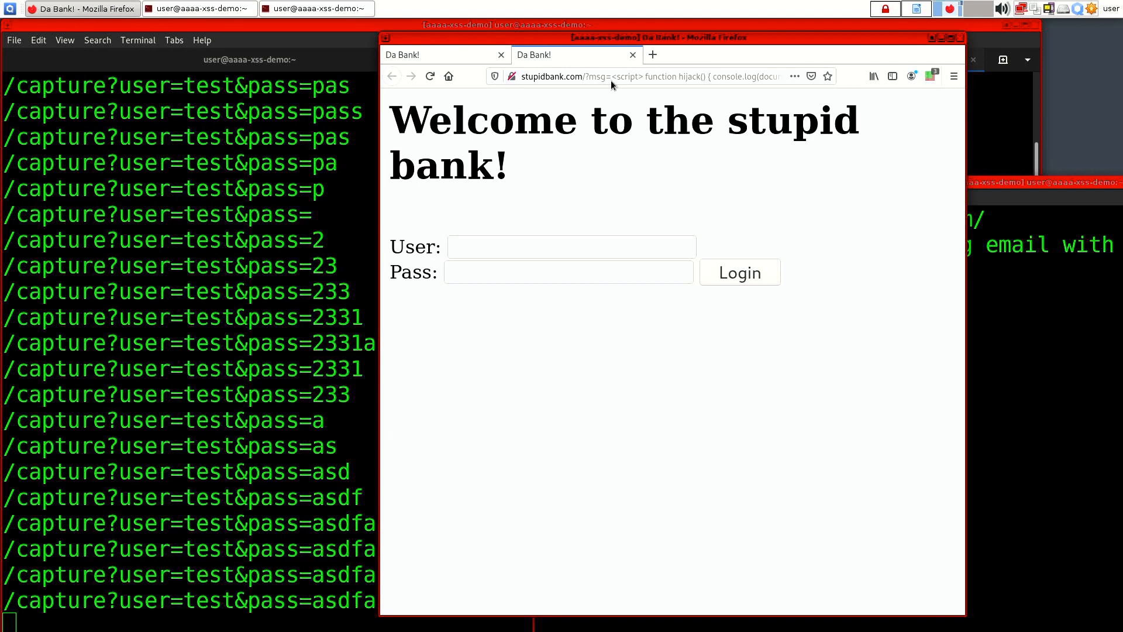
pyautogui.click(645, 76)
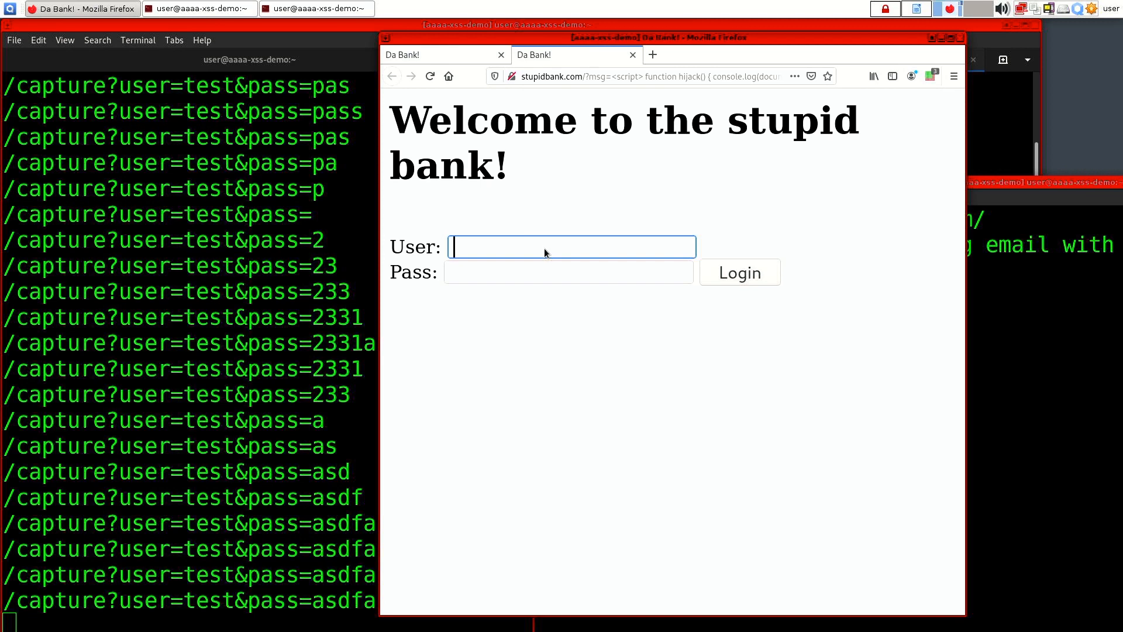
pyautogui.write('test')
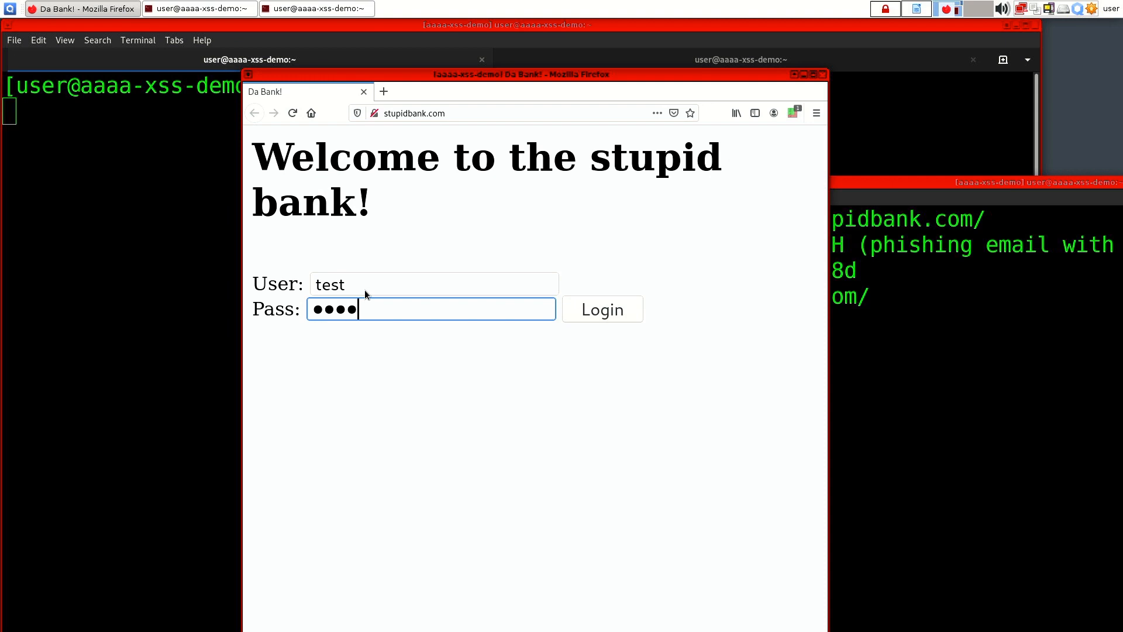
# Step: Log in as test, donate 100 SEK to reach 900 SEK, and move Firefox aside
pyautogui.click(602, 309)
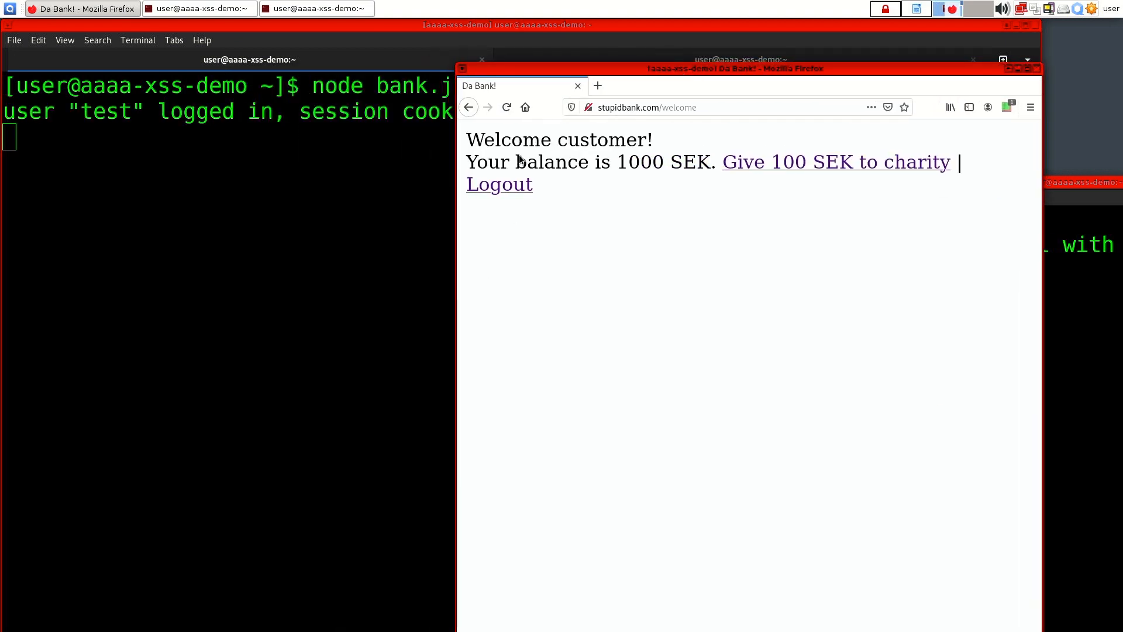
pyautogui.click(835, 162)
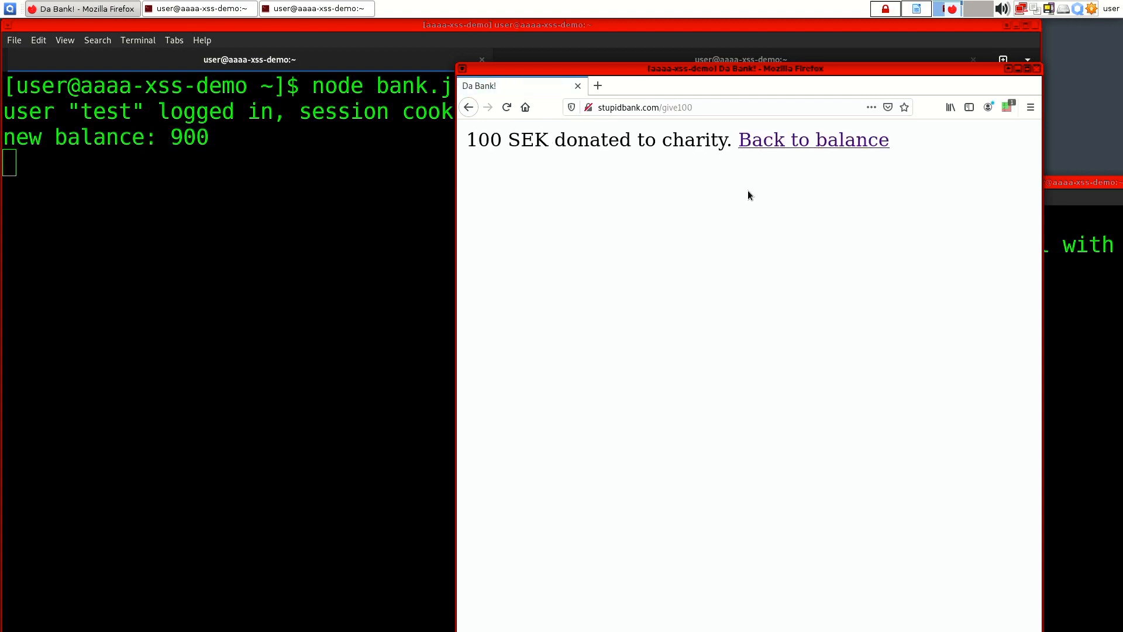
pyautogui.click(813, 140)
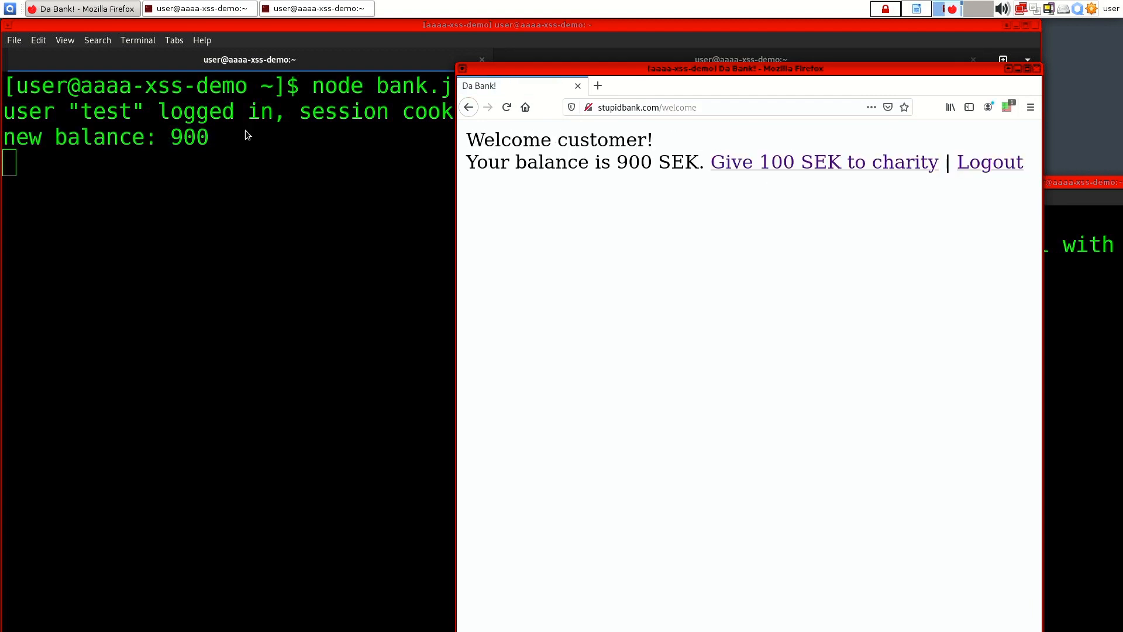
pyautogui.moveTo(735, 68); pyautogui.dragTo(552, 61)
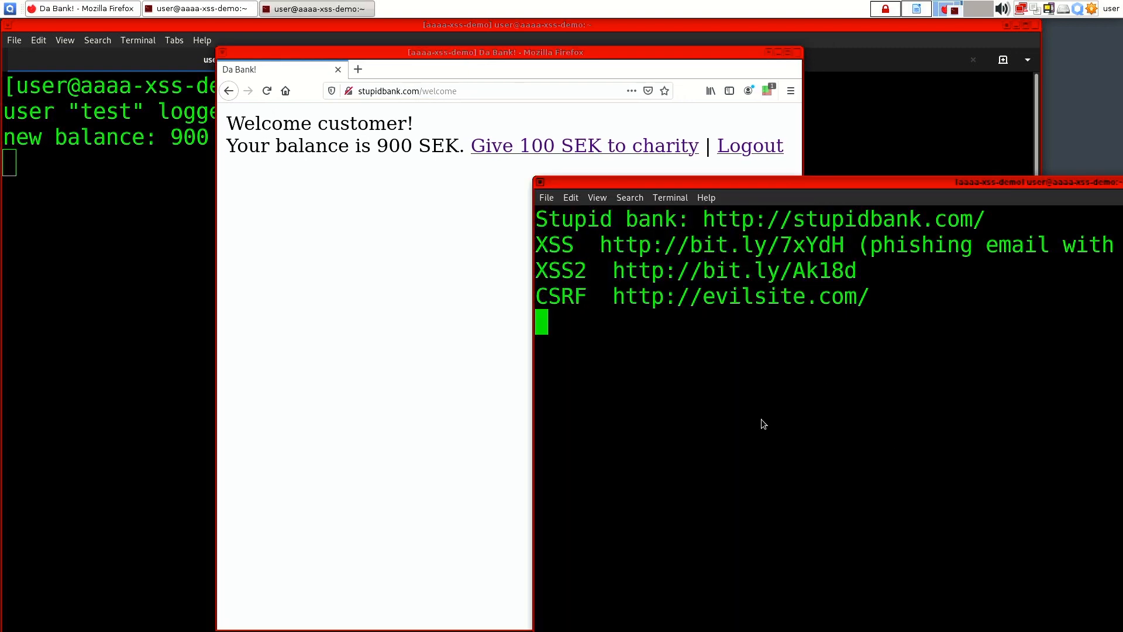
pyautogui.moveTo(740, 306)
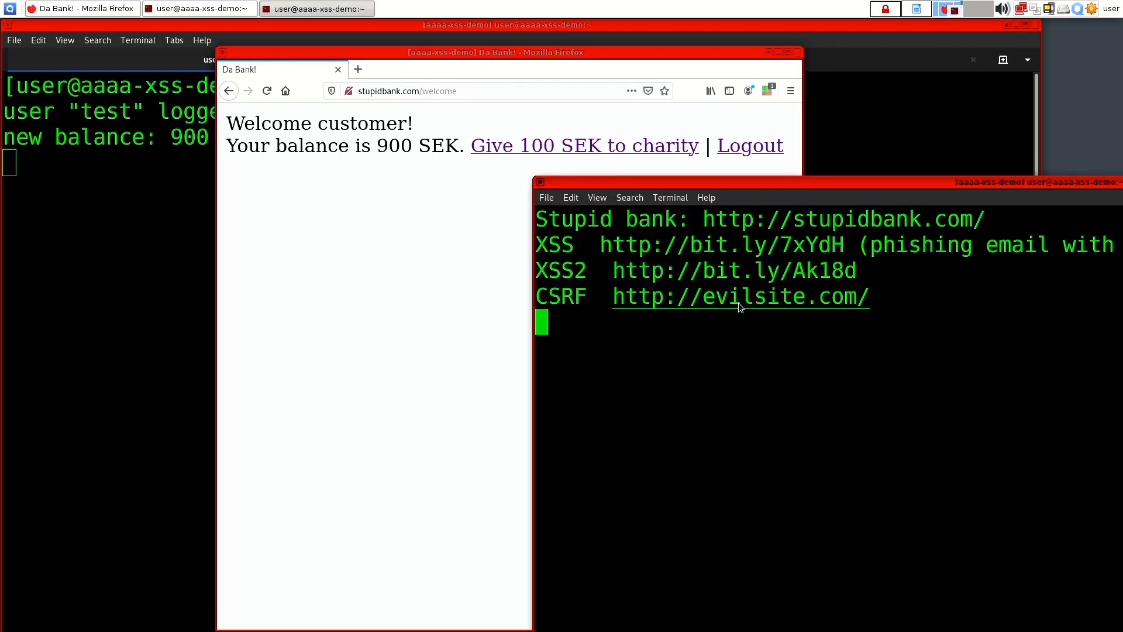
pyautogui.click(740, 297)
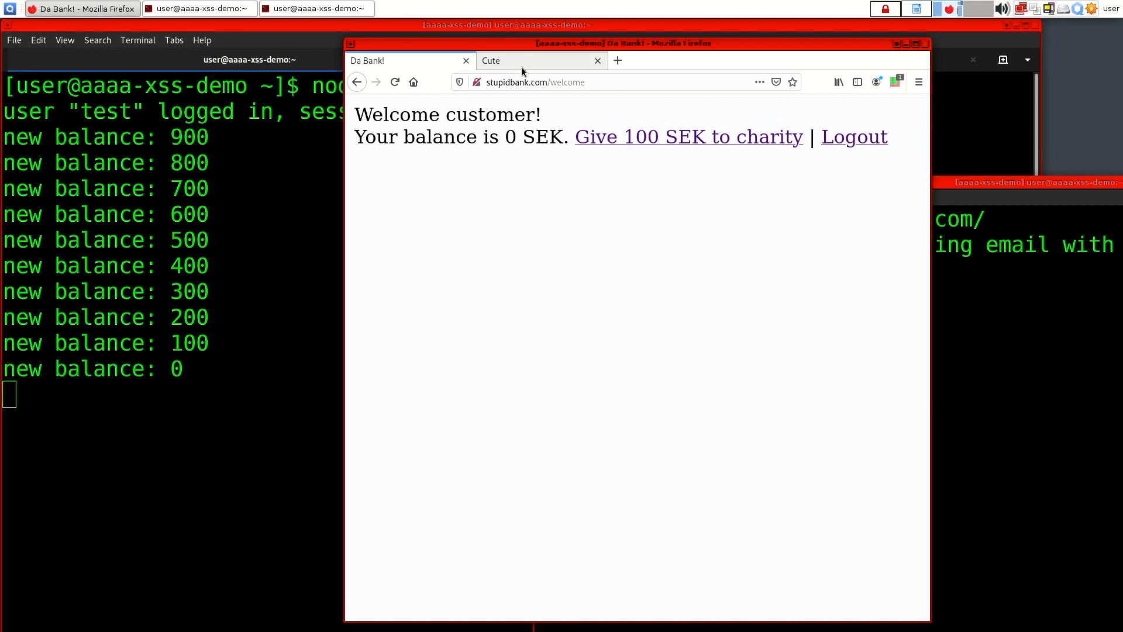
pyautogui.moveTo(508, 60)
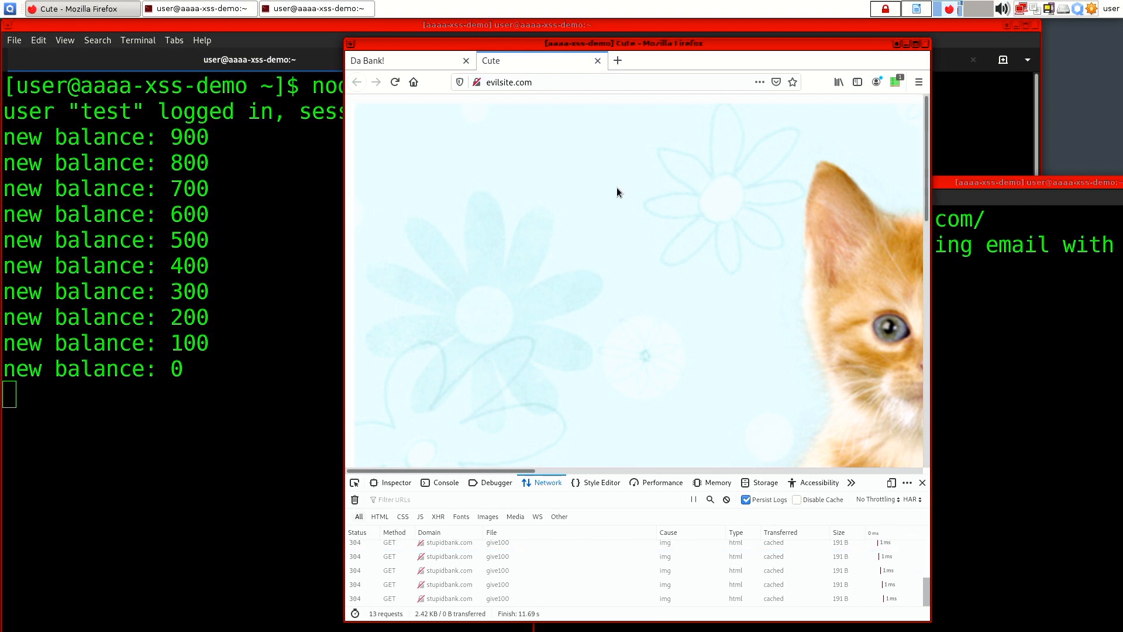
# Step: Switch to the evilsite 'Cute' tab to view its repeated give100 requests
pyautogui.click(408, 60)
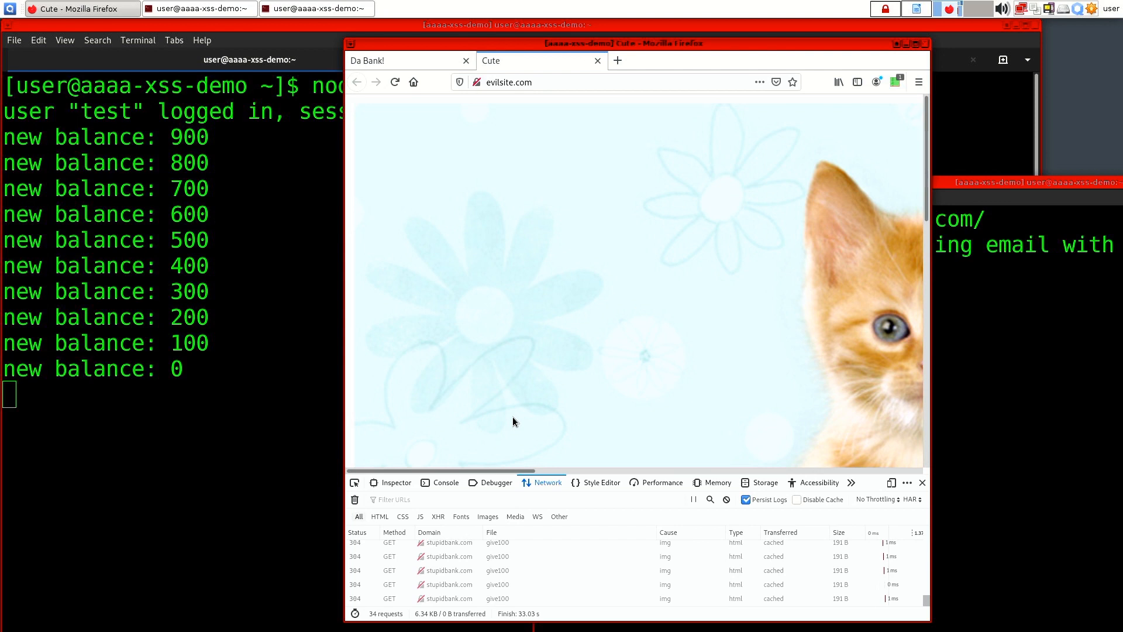
pyautogui.moveTo(631, 284)
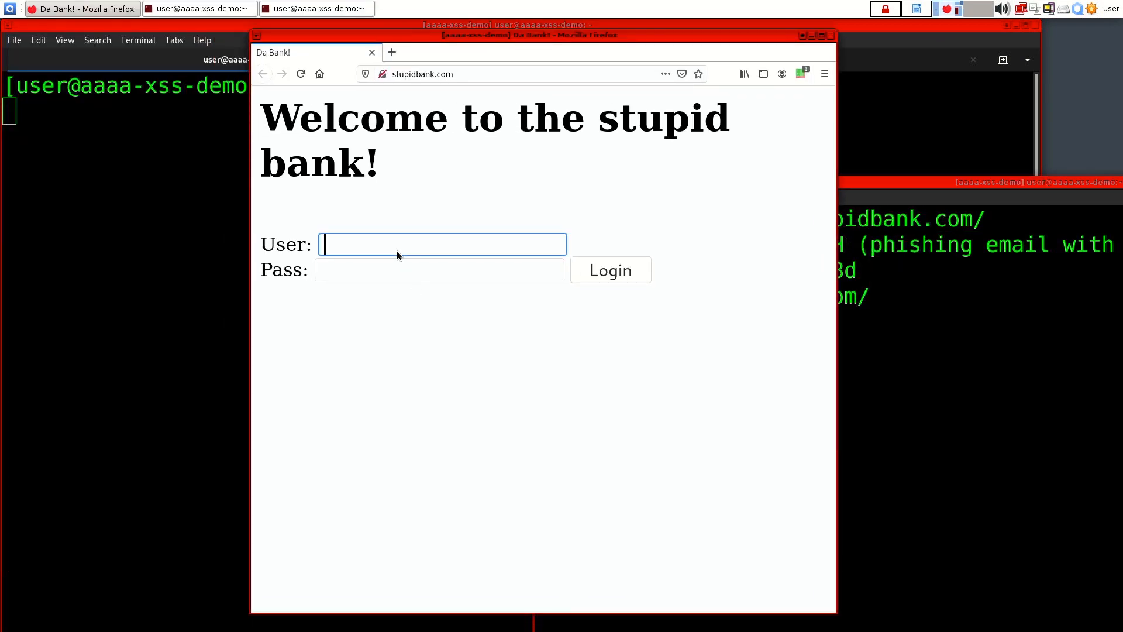
# Step: Log back in as test and reload the balance page showing 1000 SEK
pyautogui.write('test')
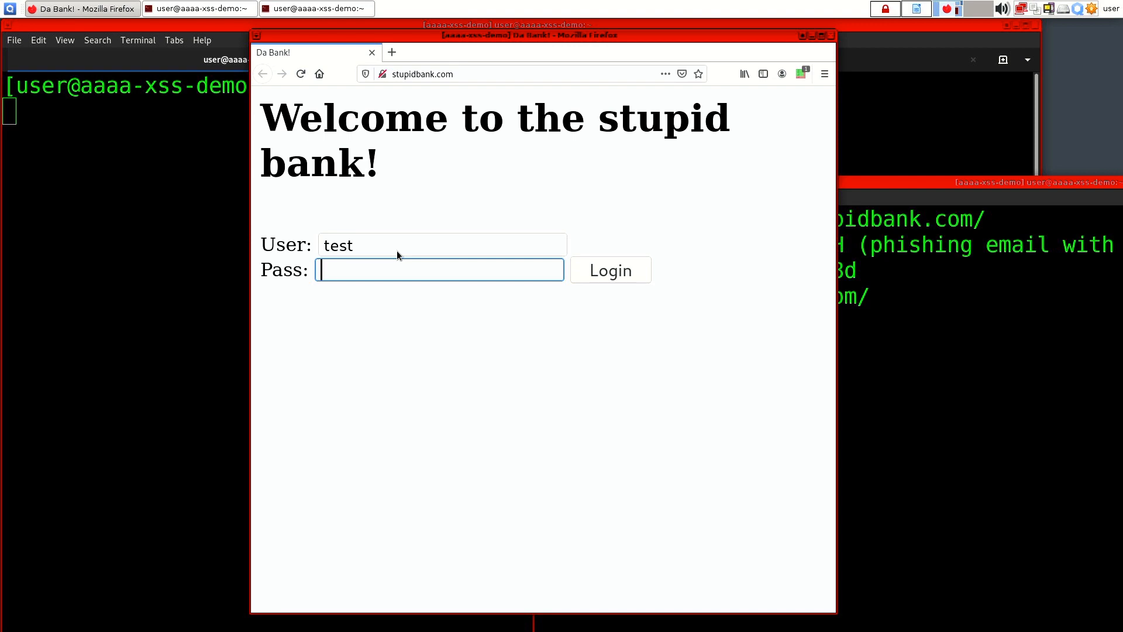
pyautogui.click(610, 270)
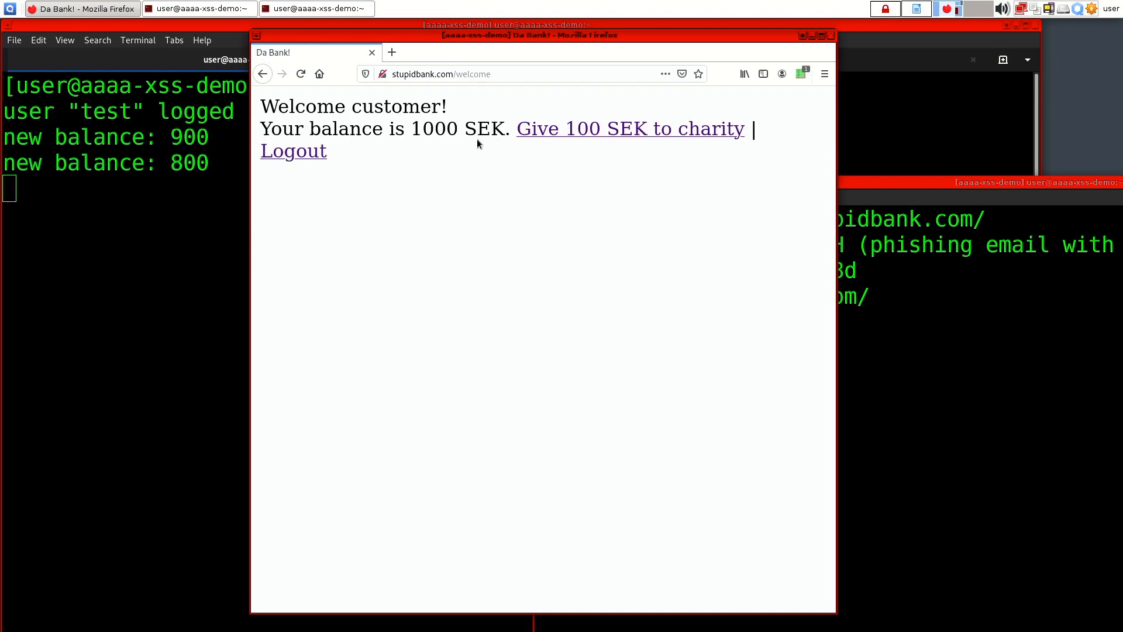
pyautogui.moveTo(456, 139)
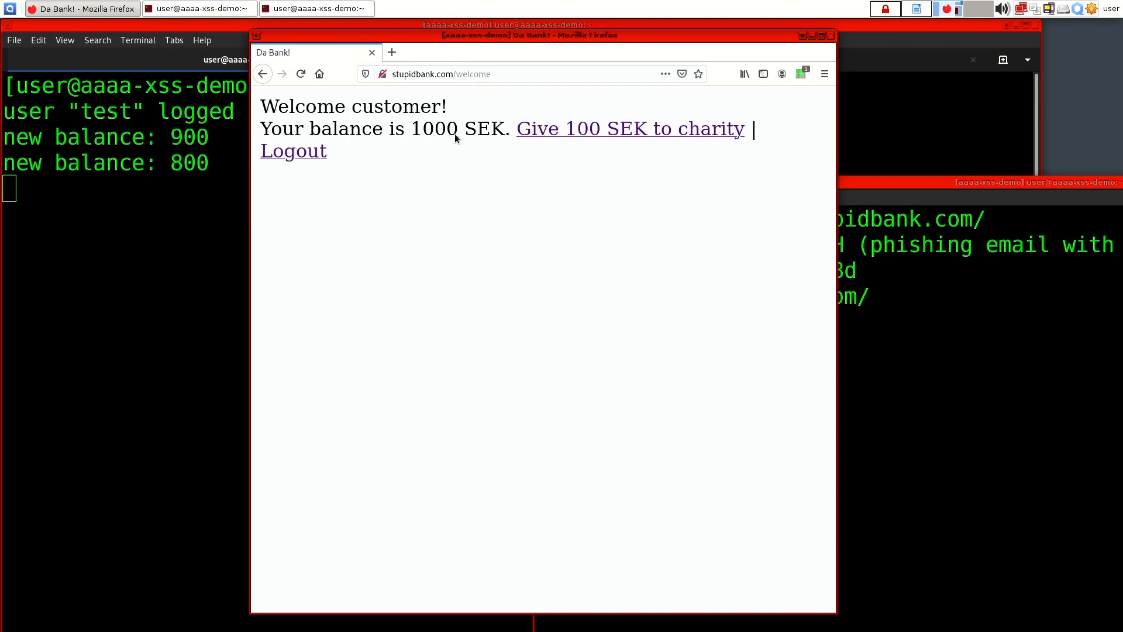
pyautogui.click(629, 128)
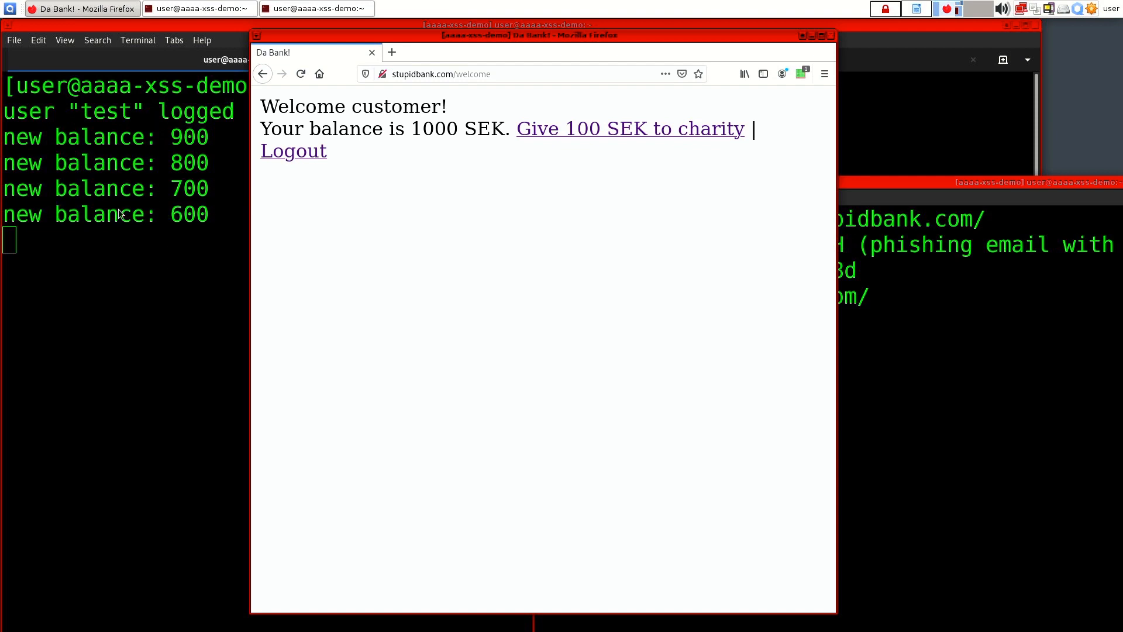
pyautogui.moveTo(165, 243)
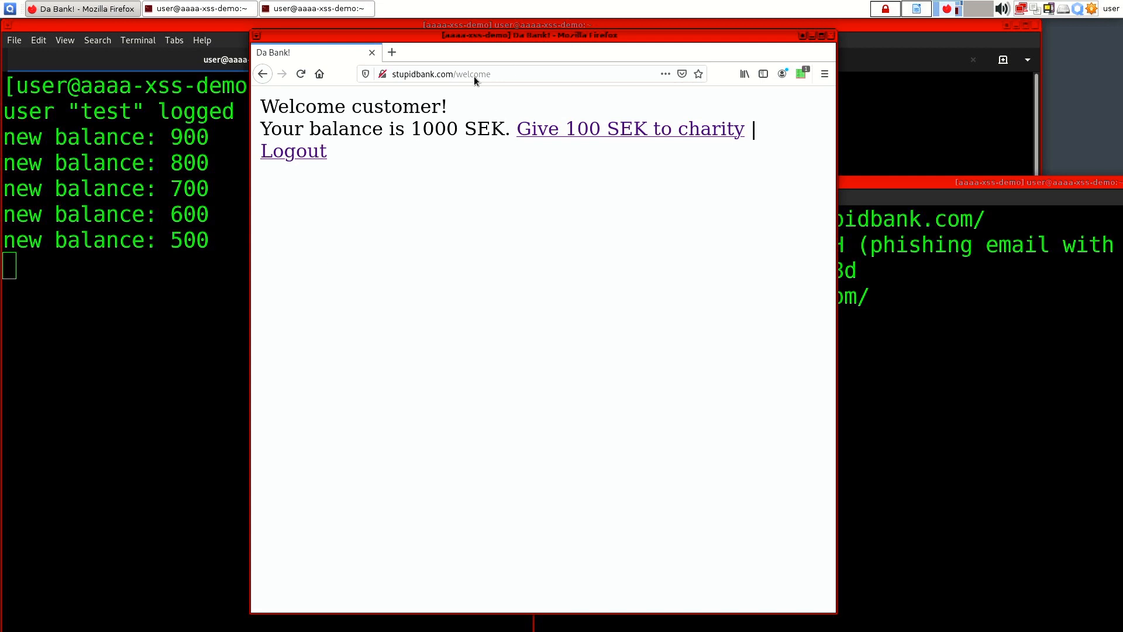
pyautogui.moveTo(369, 146)
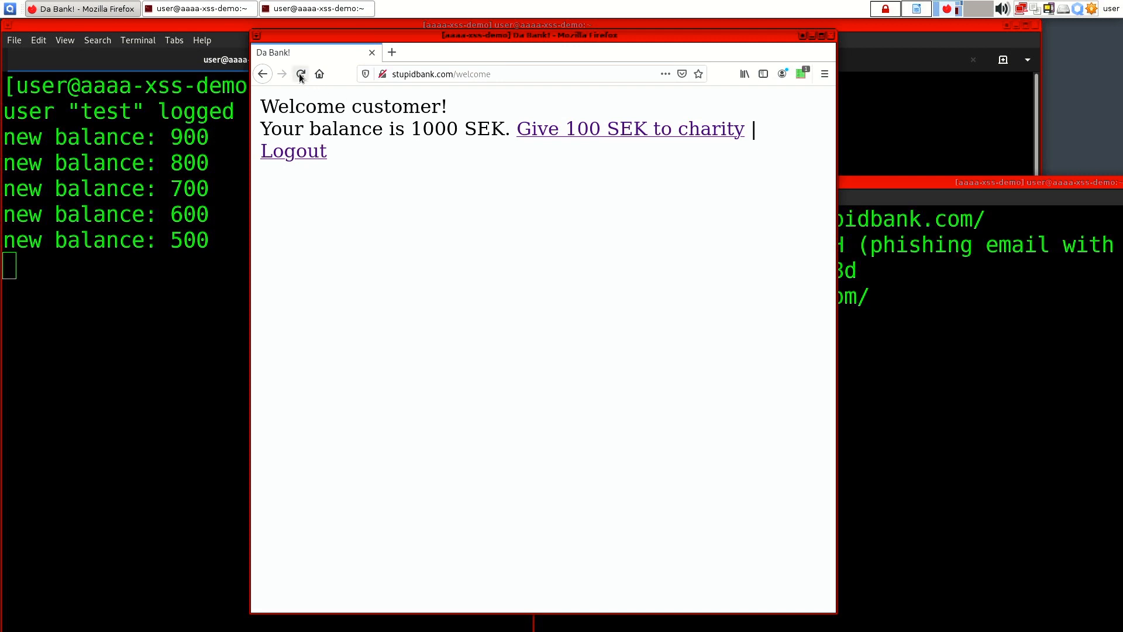
pyautogui.click(300, 74)
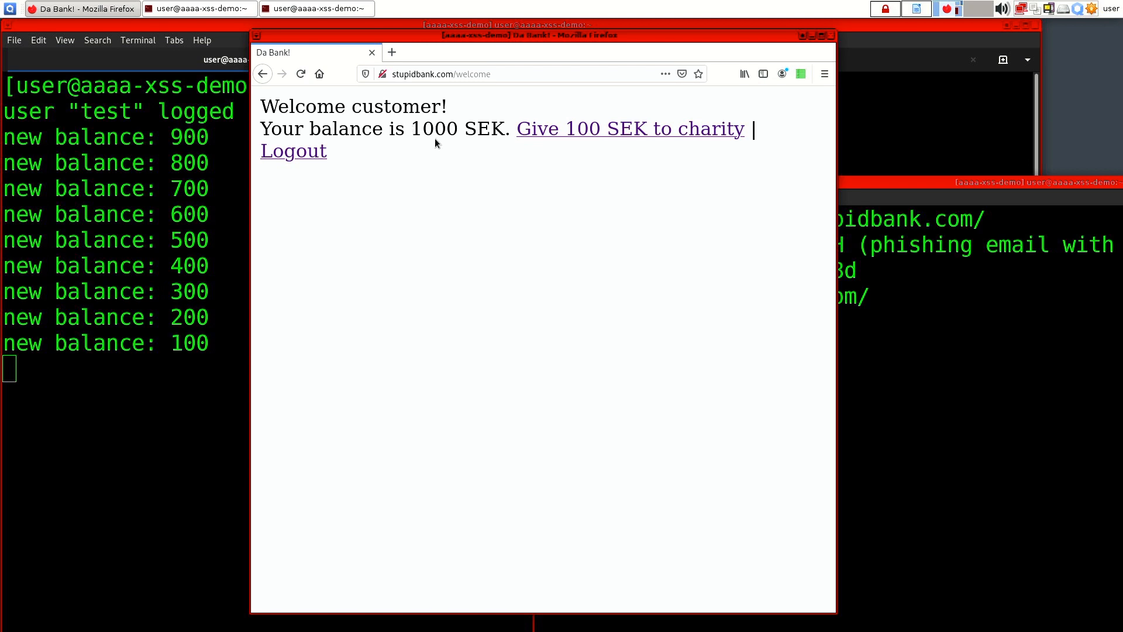
pyautogui.moveTo(340, 100)
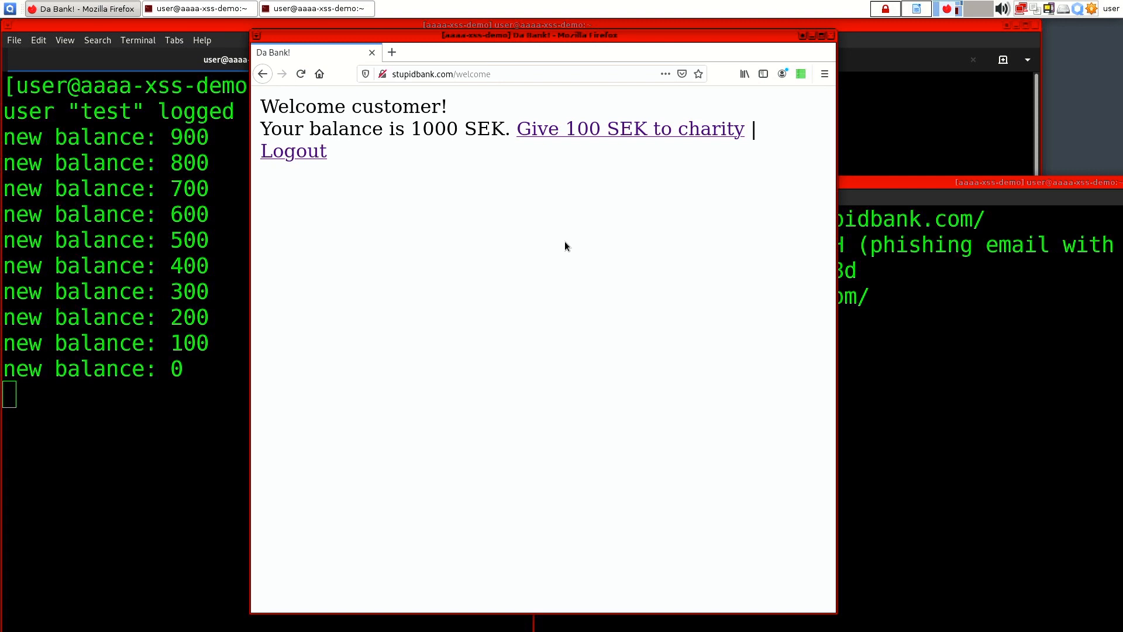
pyautogui.moveTo(573, 349)
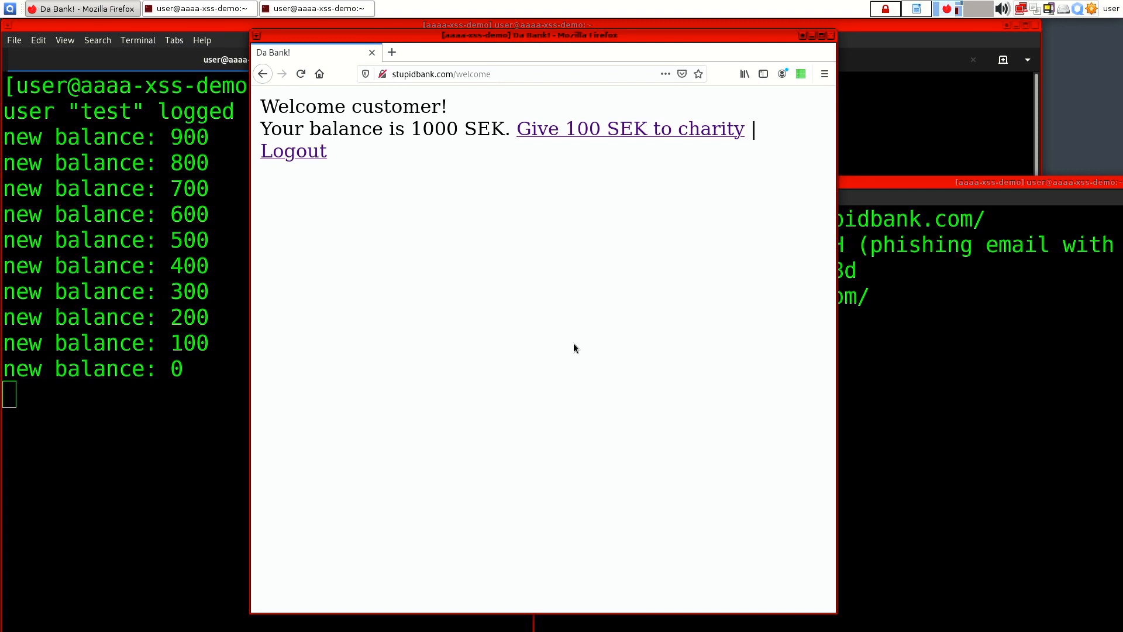
pyautogui.click(800, 73)
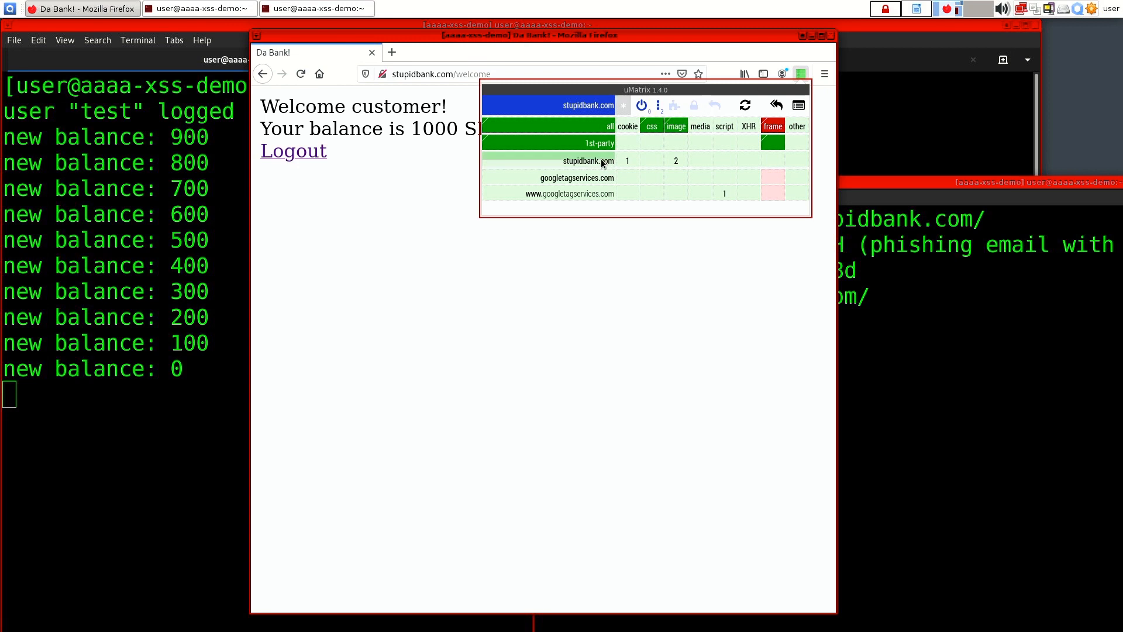
pyautogui.moveTo(598, 152)
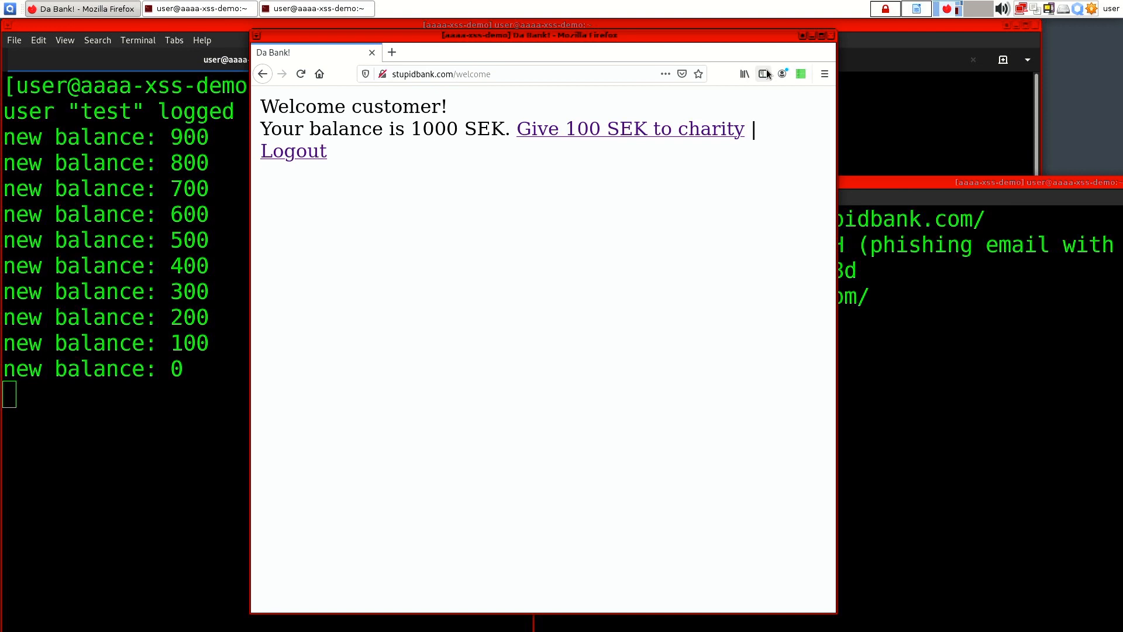
pyautogui.click(801, 74)
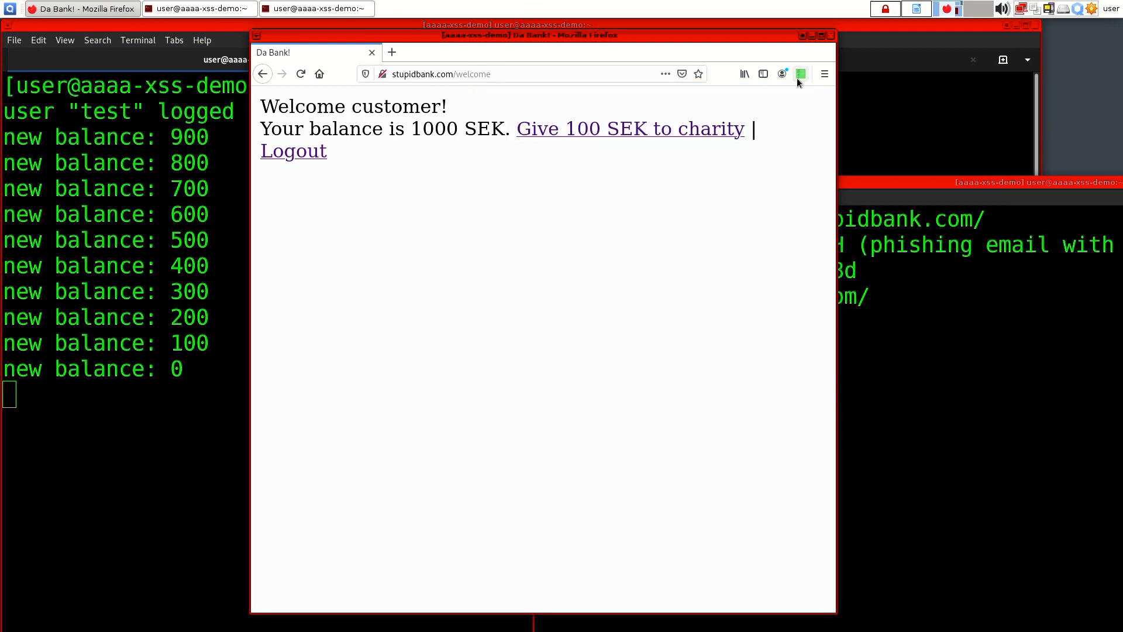
pyautogui.click(800, 73)
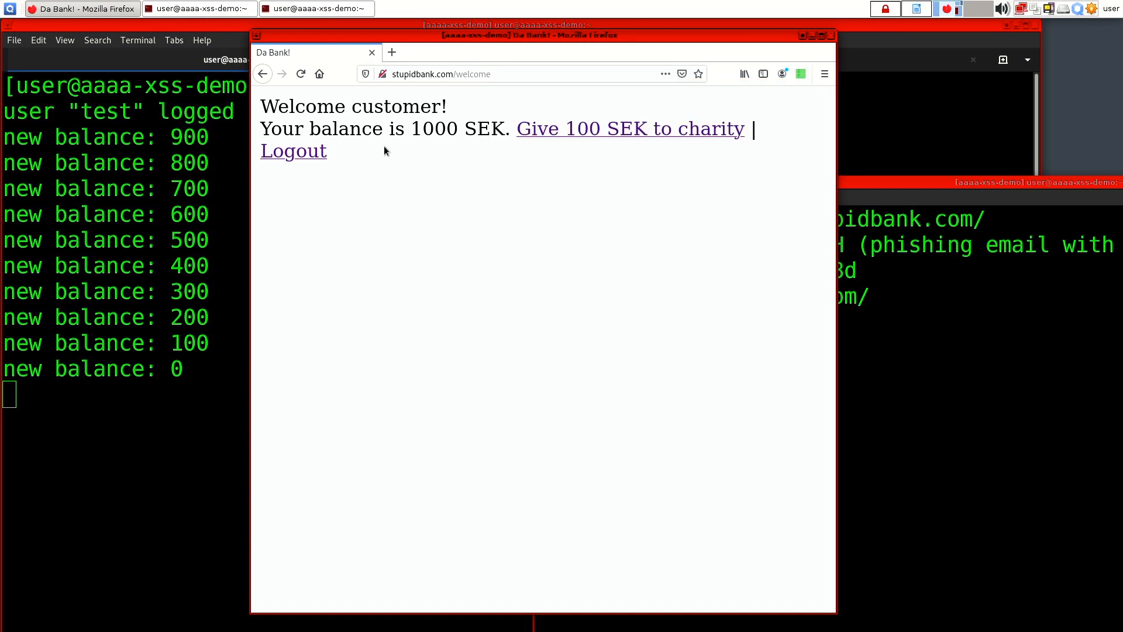
pyautogui.moveTo(546, 188)
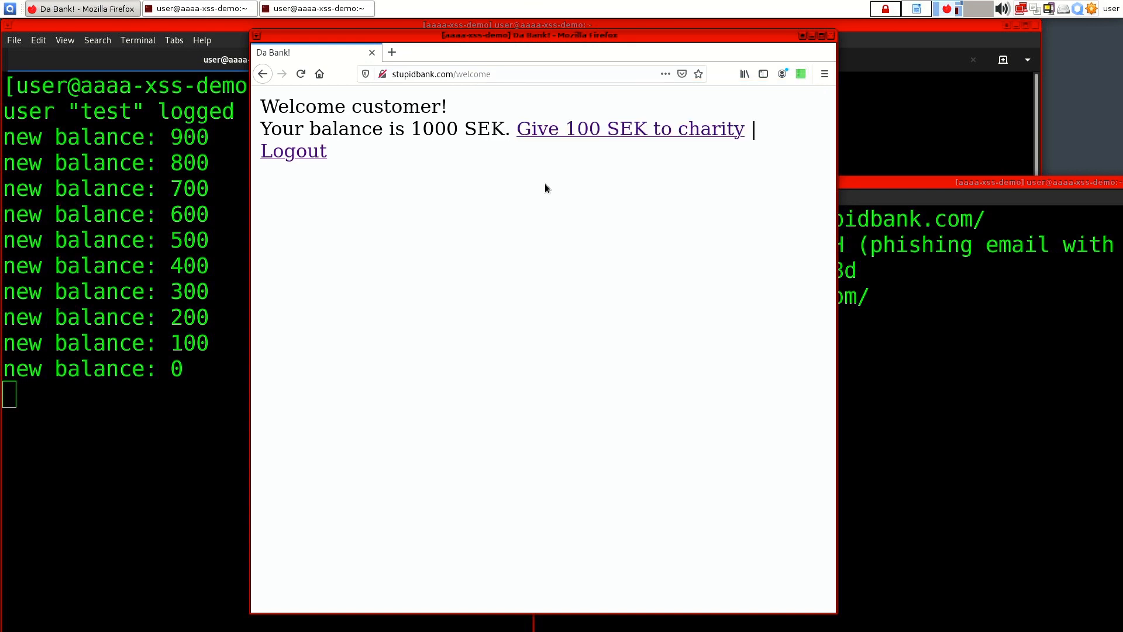
pyautogui.moveTo(638, 124)
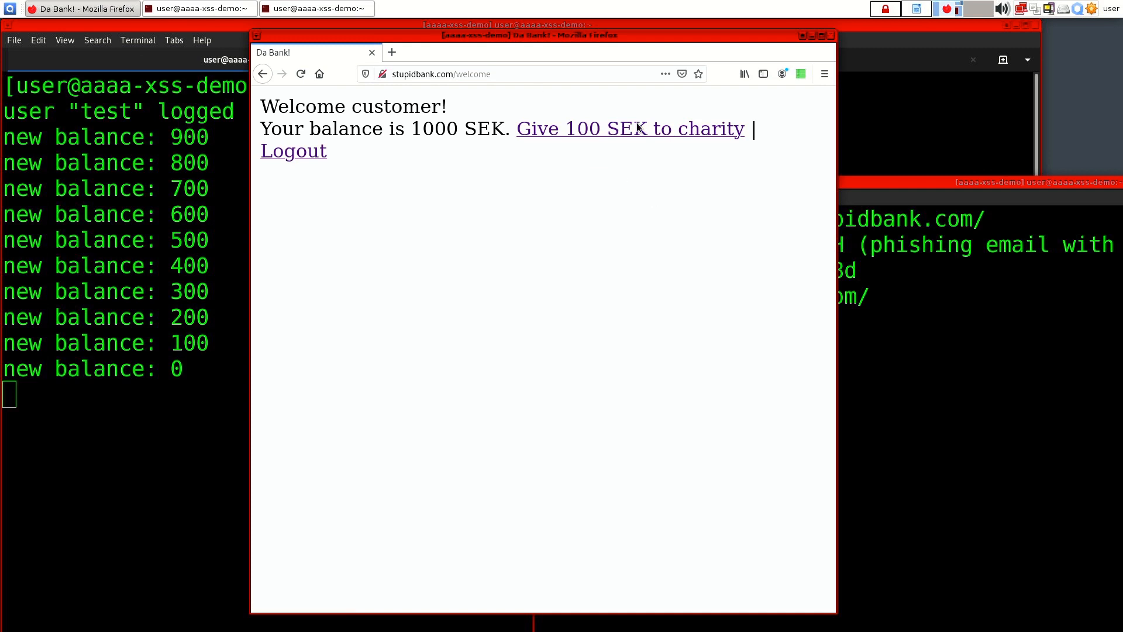
pyautogui.moveTo(447, 157)
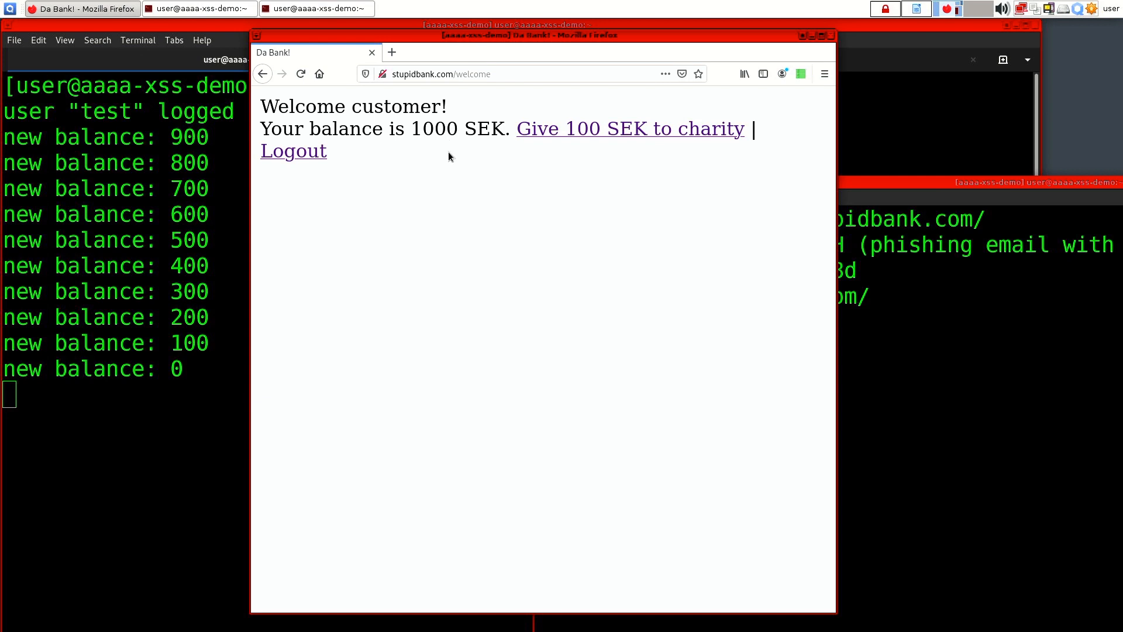
pyautogui.moveTo(449, 146)
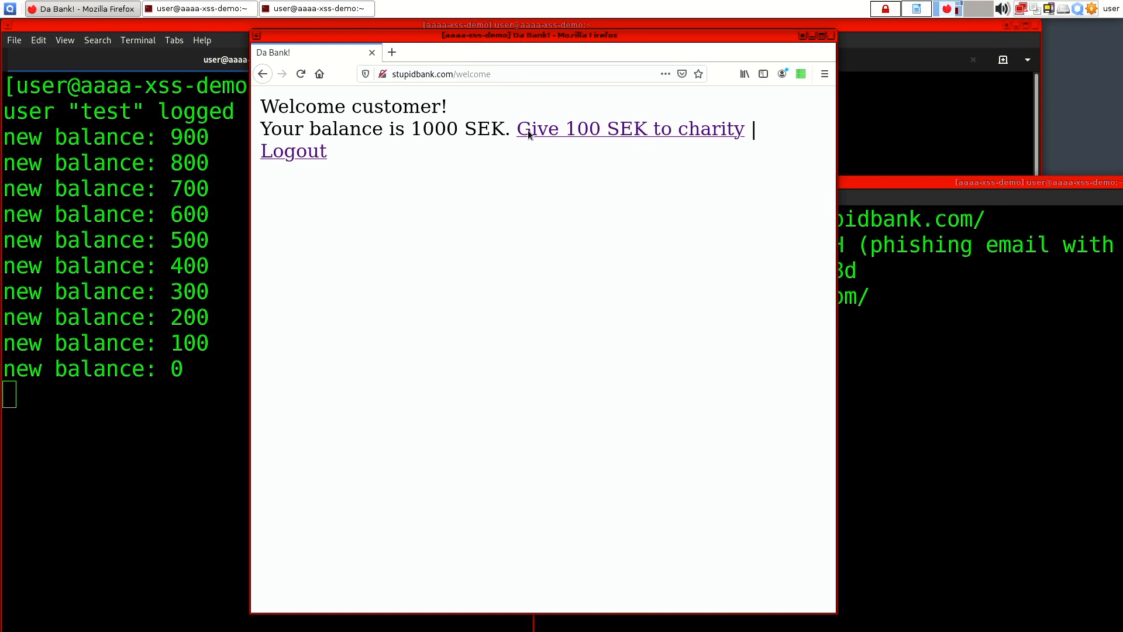
pyautogui.moveTo(422, 136)
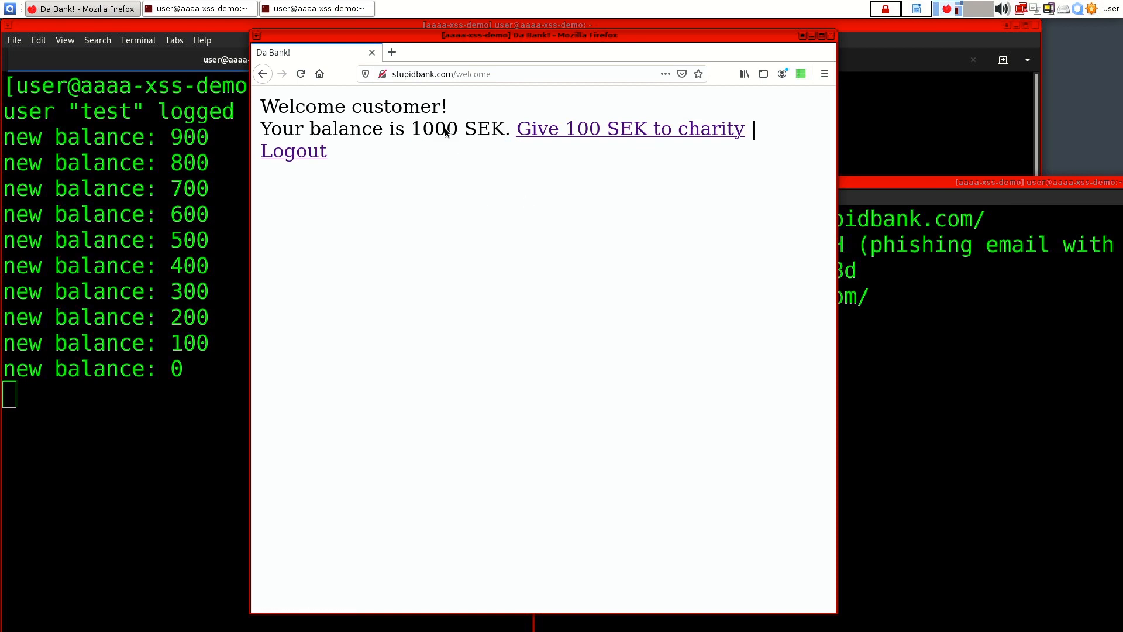
pyautogui.moveTo(495, 156)
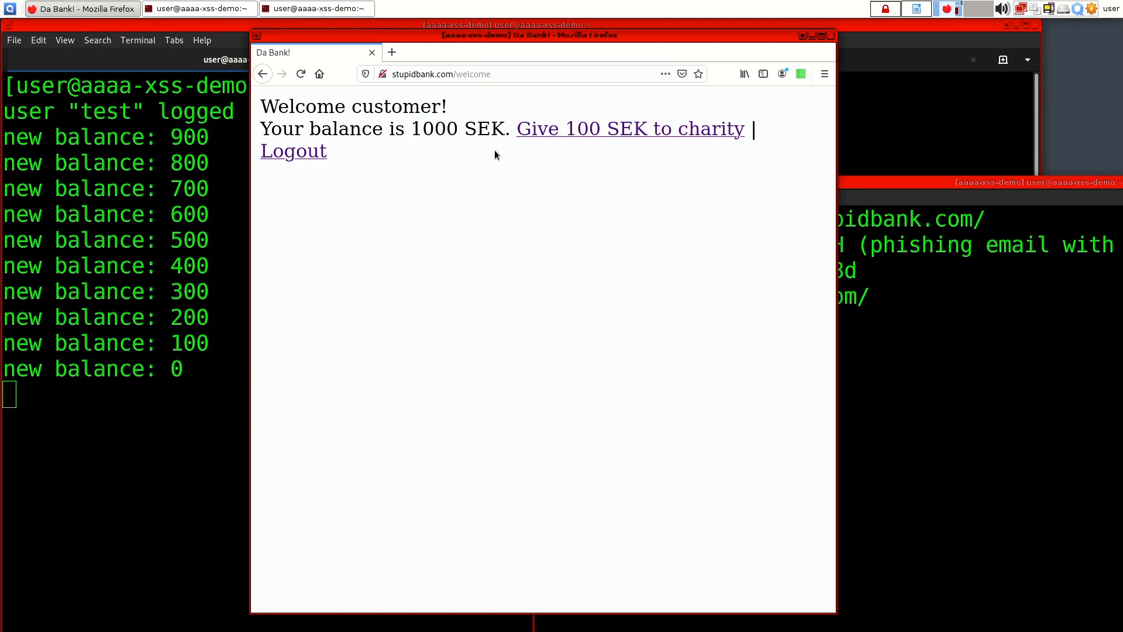
pyautogui.moveTo(677, 177)
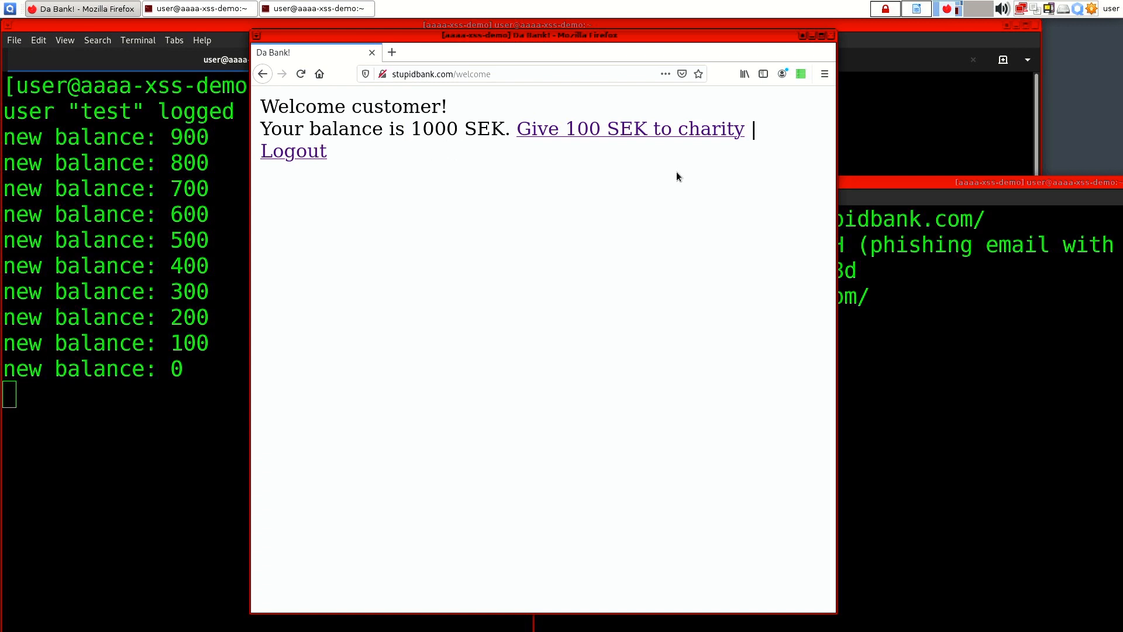
pyautogui.moveTo(84, 388)
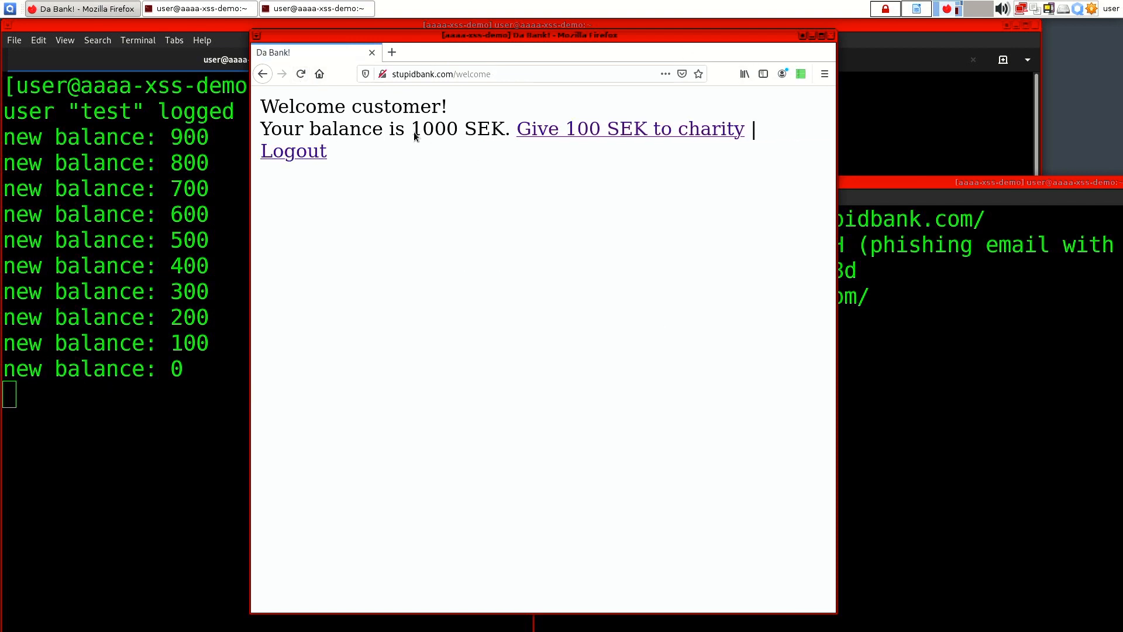
pyautogui.moveTo(573, 211)
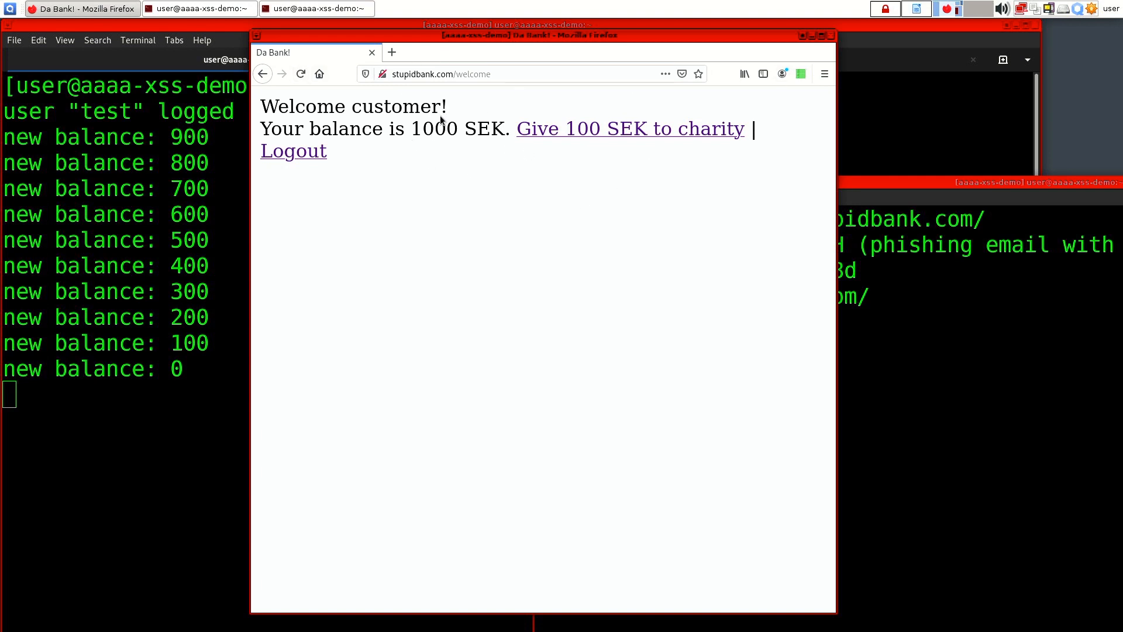
pyautogui.moveTo(425, 141)
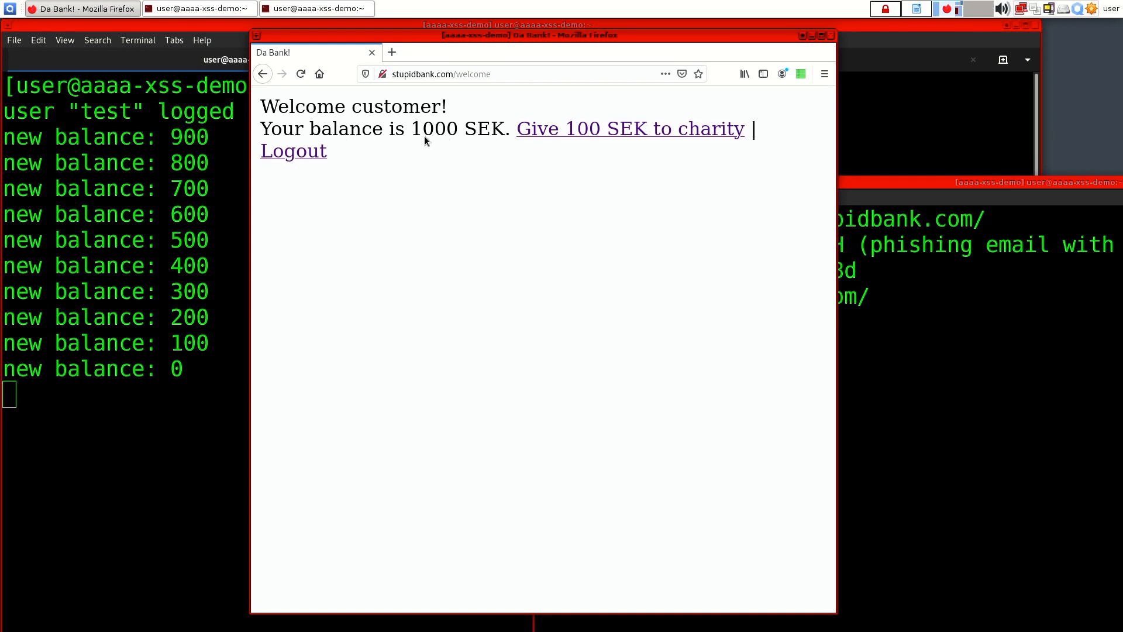
# Step: Load the Nordea bank homepage (nordea.se) in a new second tab
pyautogui.click(629, 128)
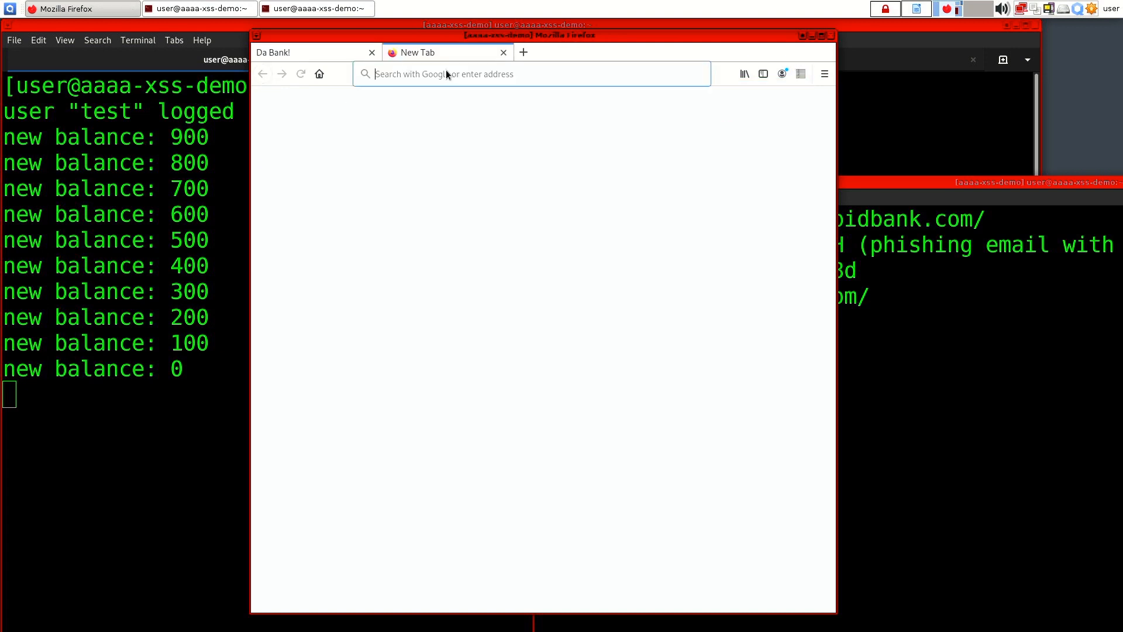
pyautogui.write('nordea.se')
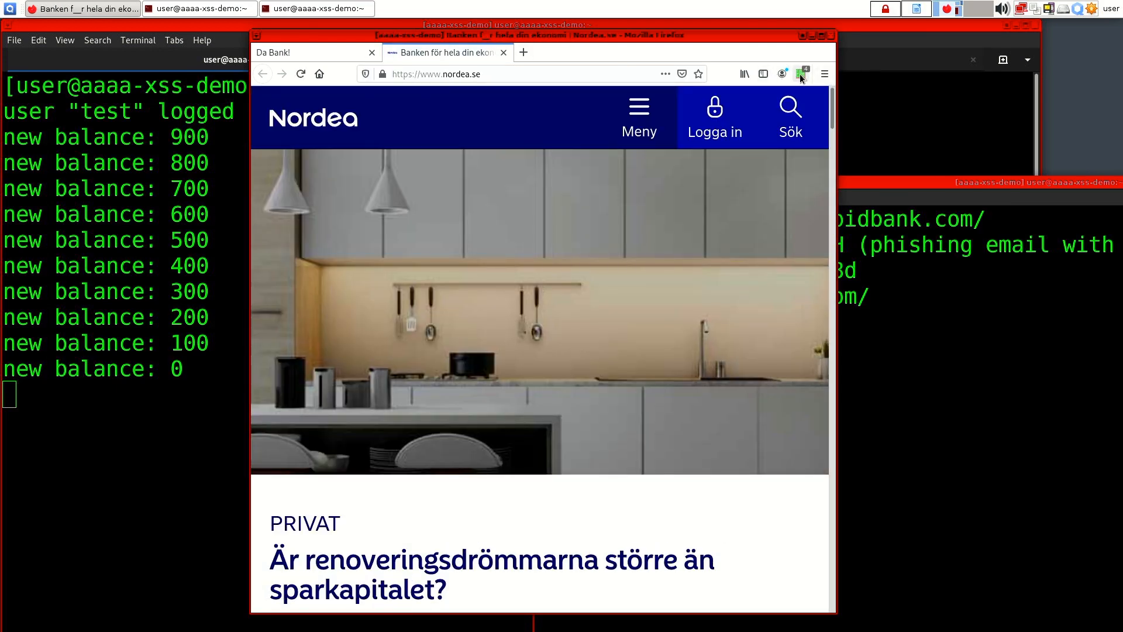
pyautogui.click(803, 73)
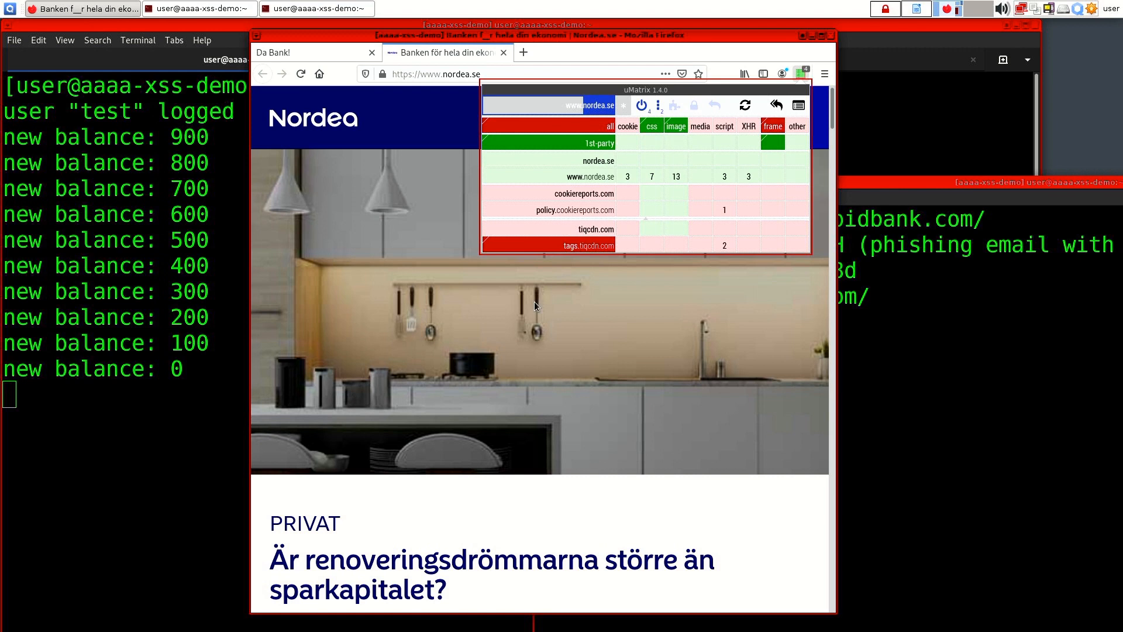
pyautogui.moveTo(593, 214)
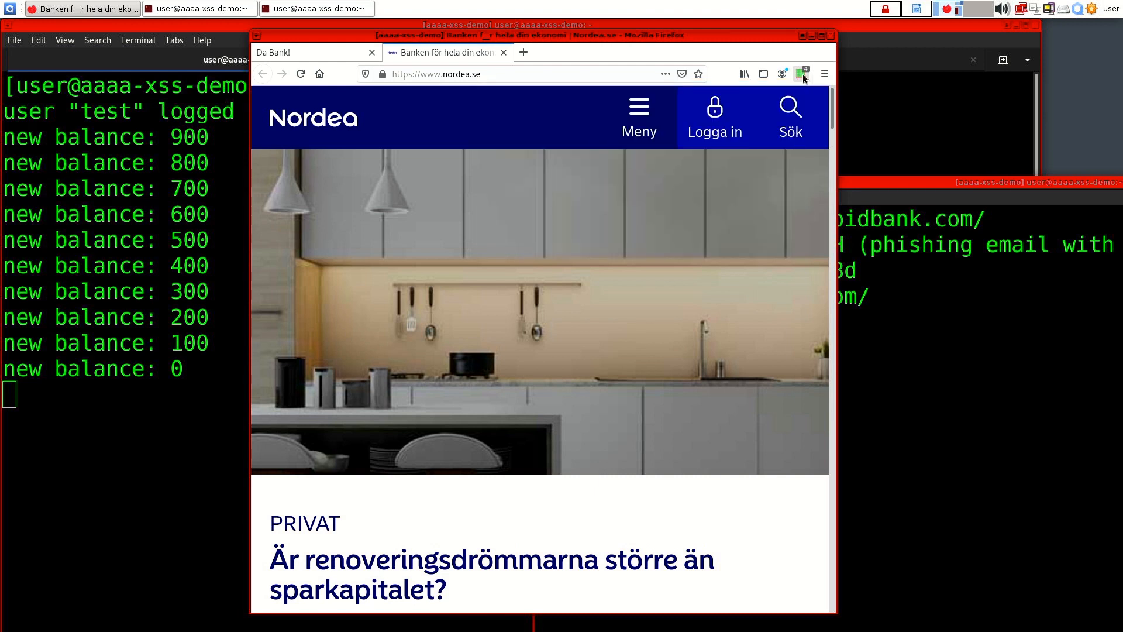
pyautogui.click(803, 73)
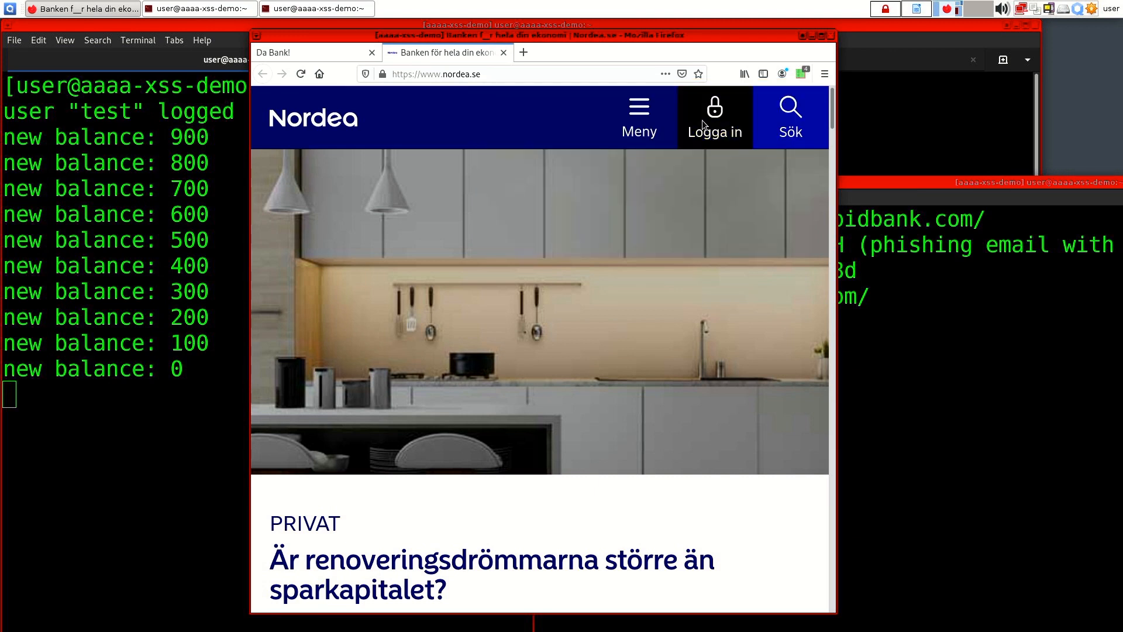
pyautogui.moveTo(728, 119)
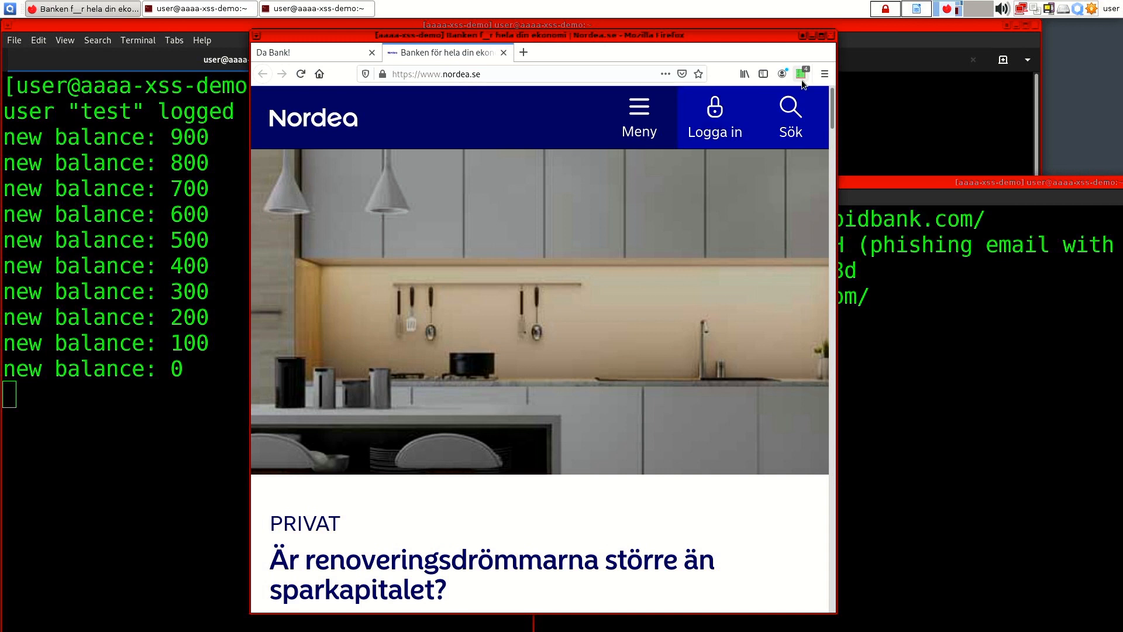
pyautogui.click(802, 73)
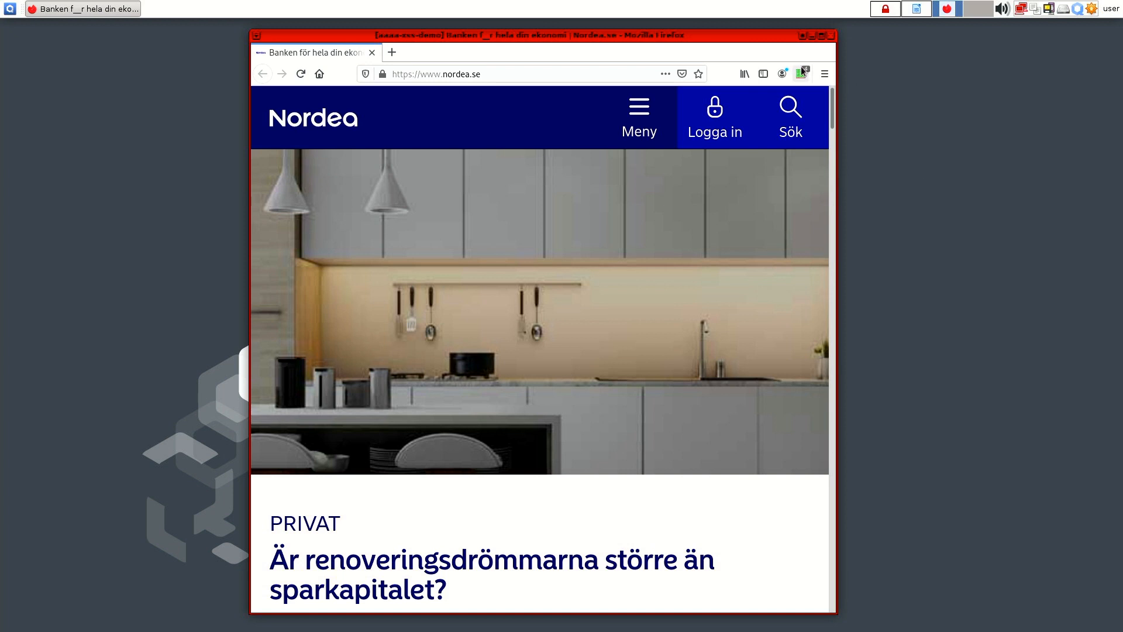
# Step: Inspect nordea.se's requests, such as cookiereports and tiqcdn hosts, in the uMatrix popup
pyautogui.click(802, 73)
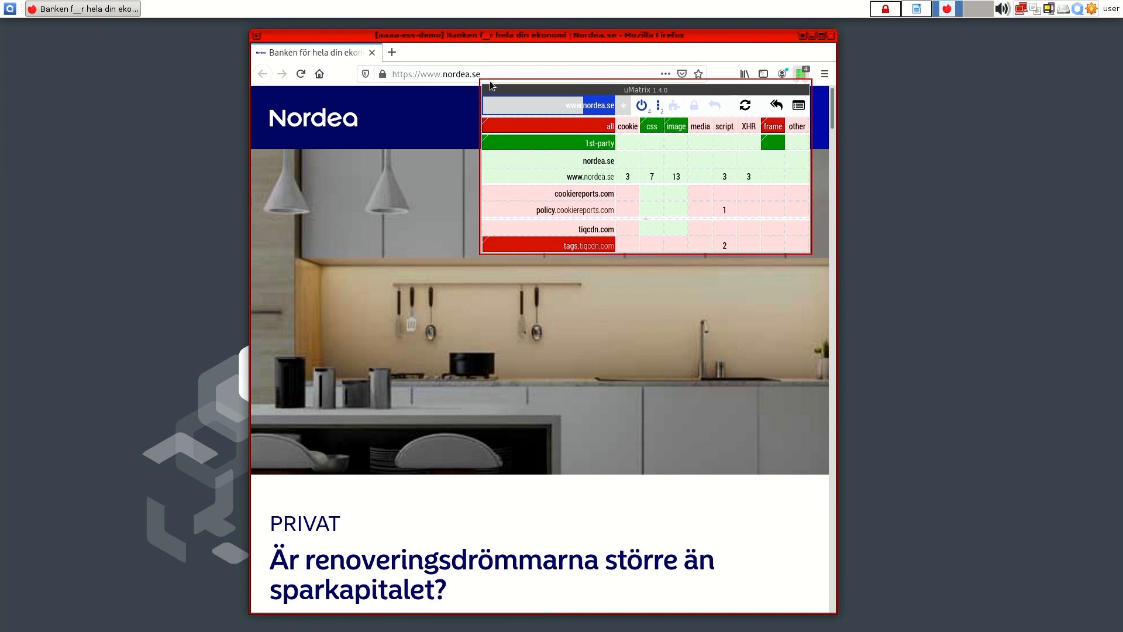
pyautogui.moveTo(747, 135)
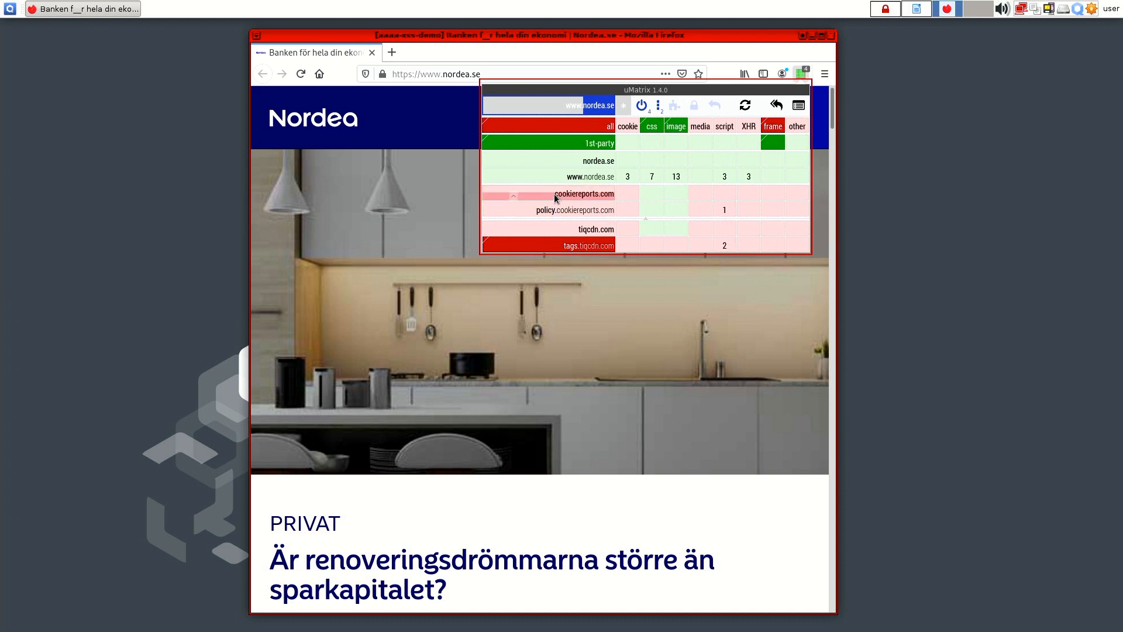
pyautogui.moveTo(720, 111)
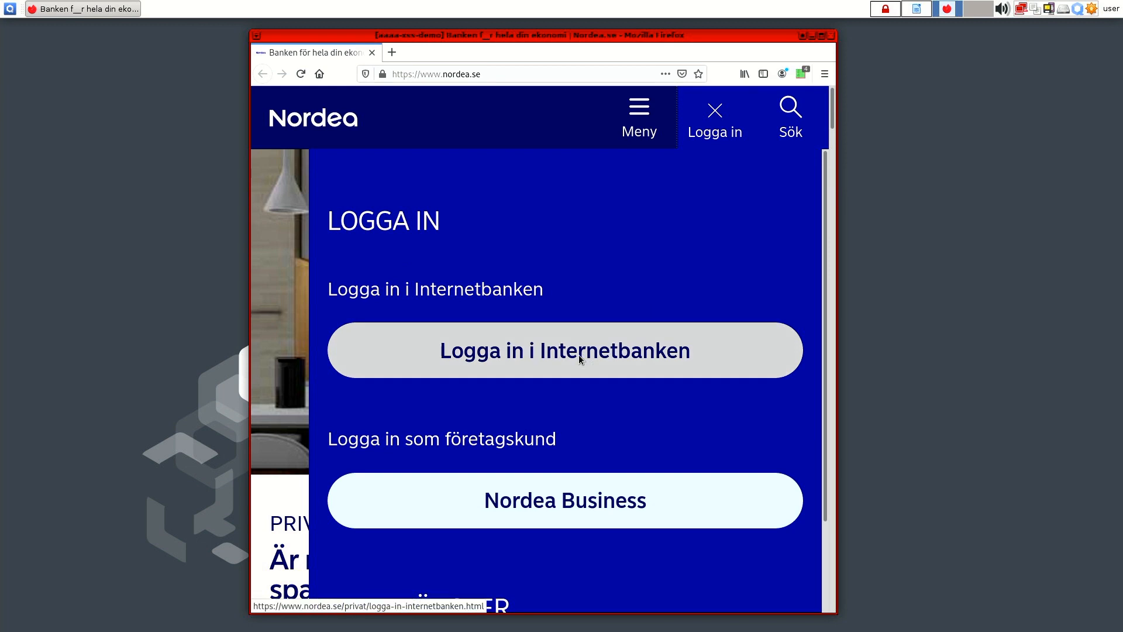
# Step: Go to the 'Logga in i Internetbanken' login page and reopen the uMatrix popup
pyautogui.click(564, 350)
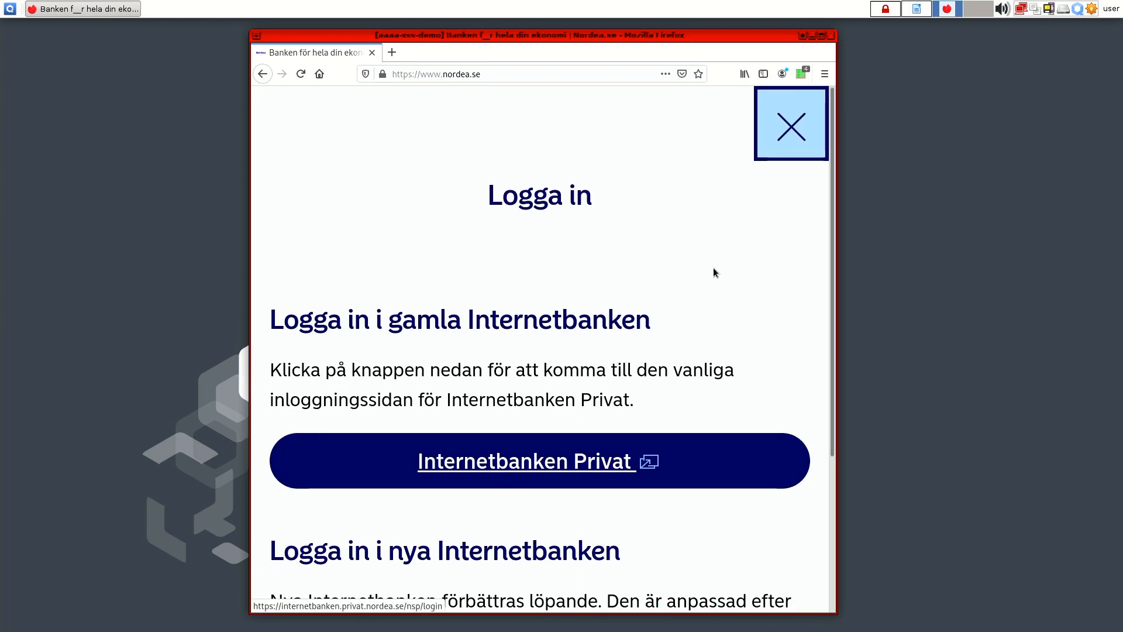
pyautogui.click(803, 73)
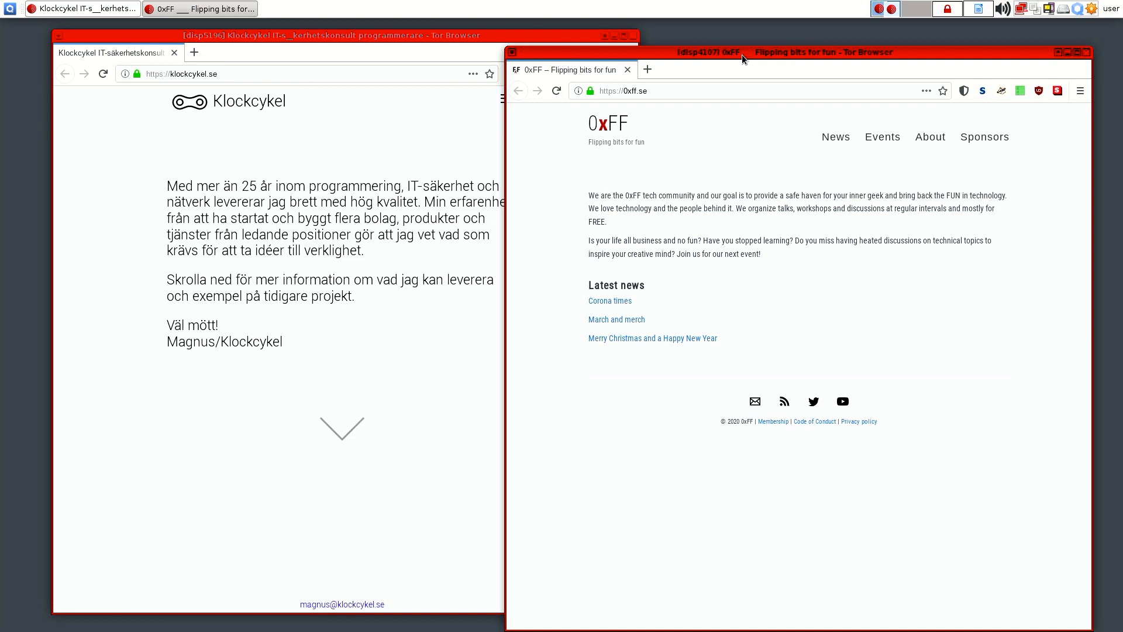
# Step: Start a new disposable Tor Browser from fedora-31-minimal-browser-dvm via the Qubes menu
pyautogui.click(9, 9)
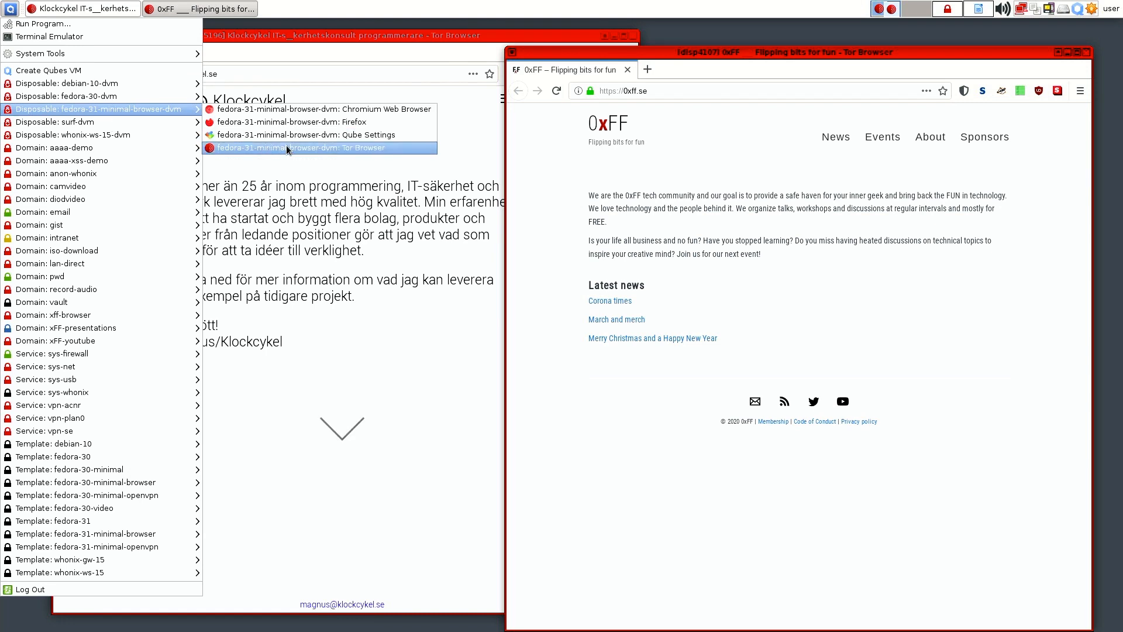
pyautogui.click(293, 148)
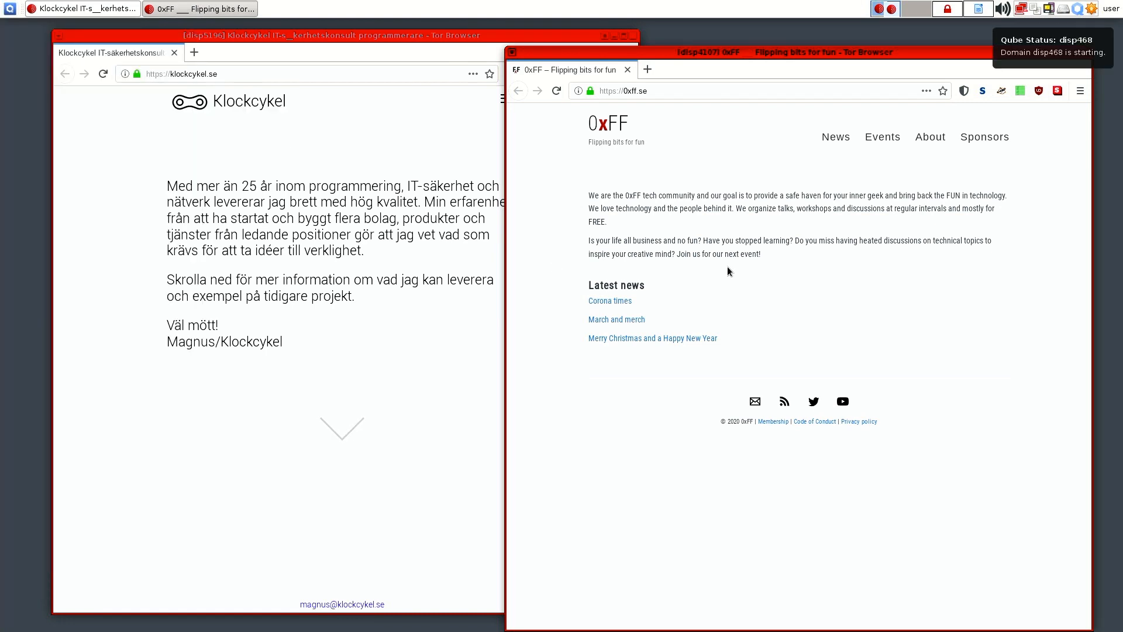